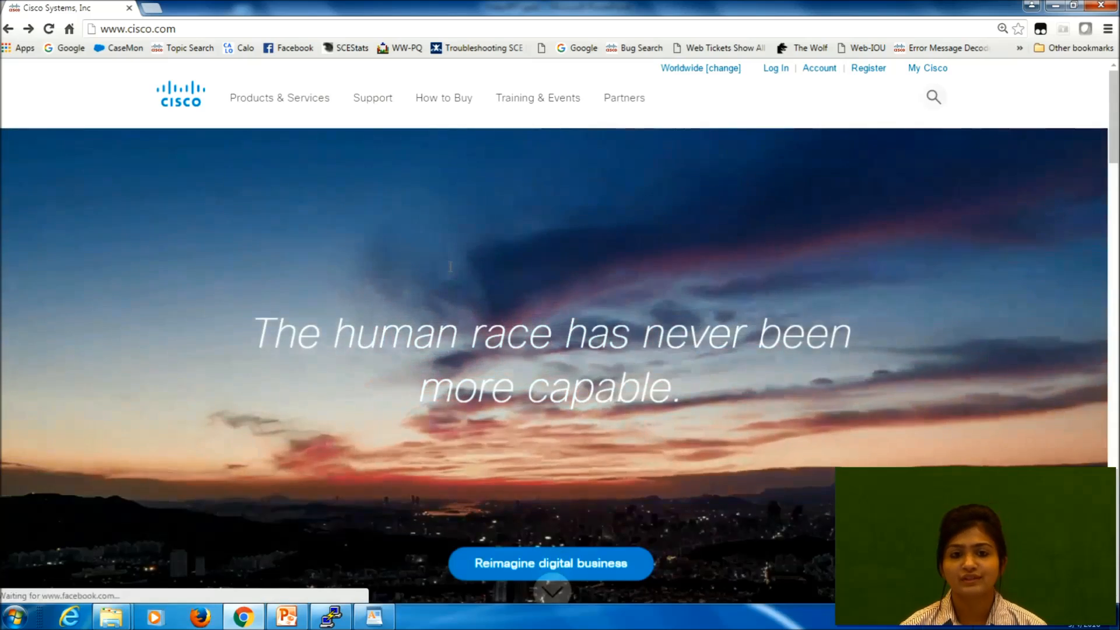
Browse All Downloads to Interfaces and Modules > High-Speed WAN Cards > 4G LTE Europe.
{"action": "left_click", "coordinate": [372, 98]}
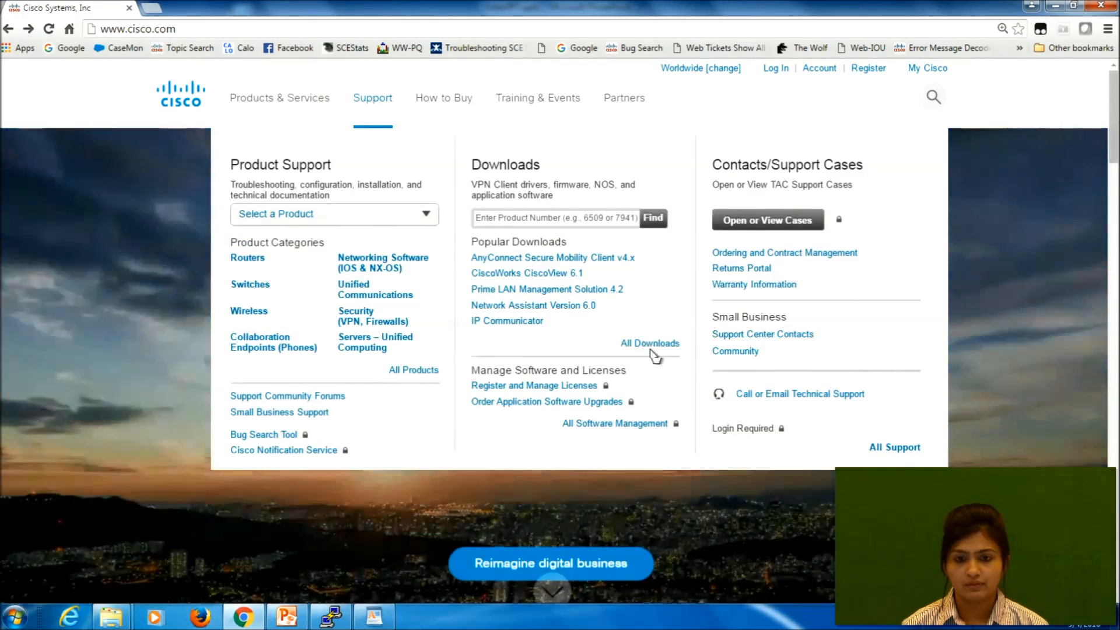
{"action": "left_click", "coordinate": [649, 344]}
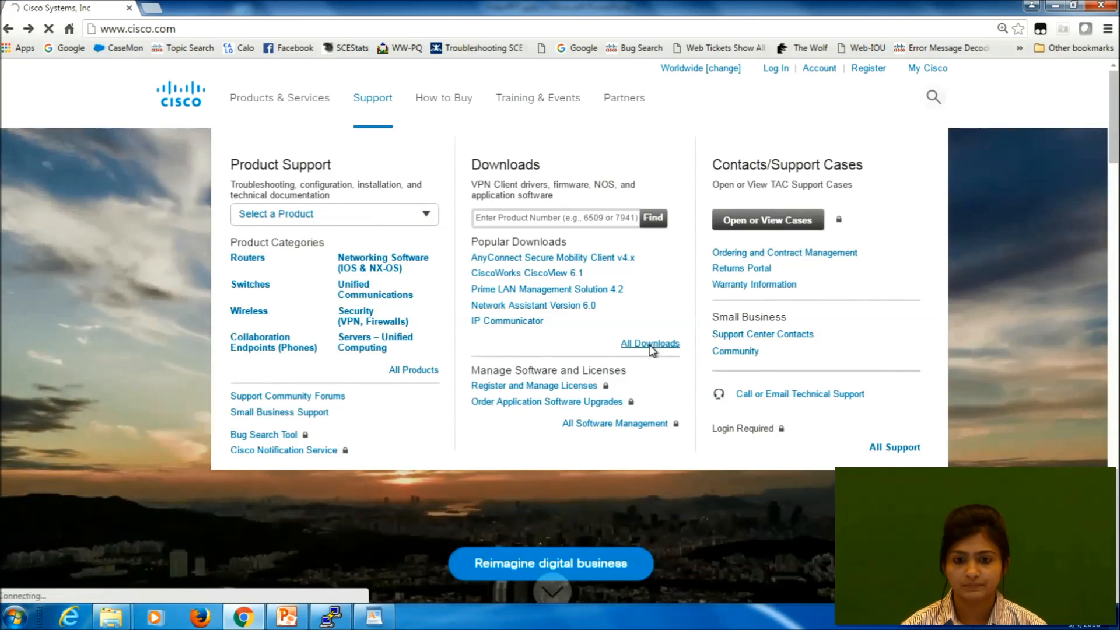
{"action": "left_click", "coordinate": [649, 343]}
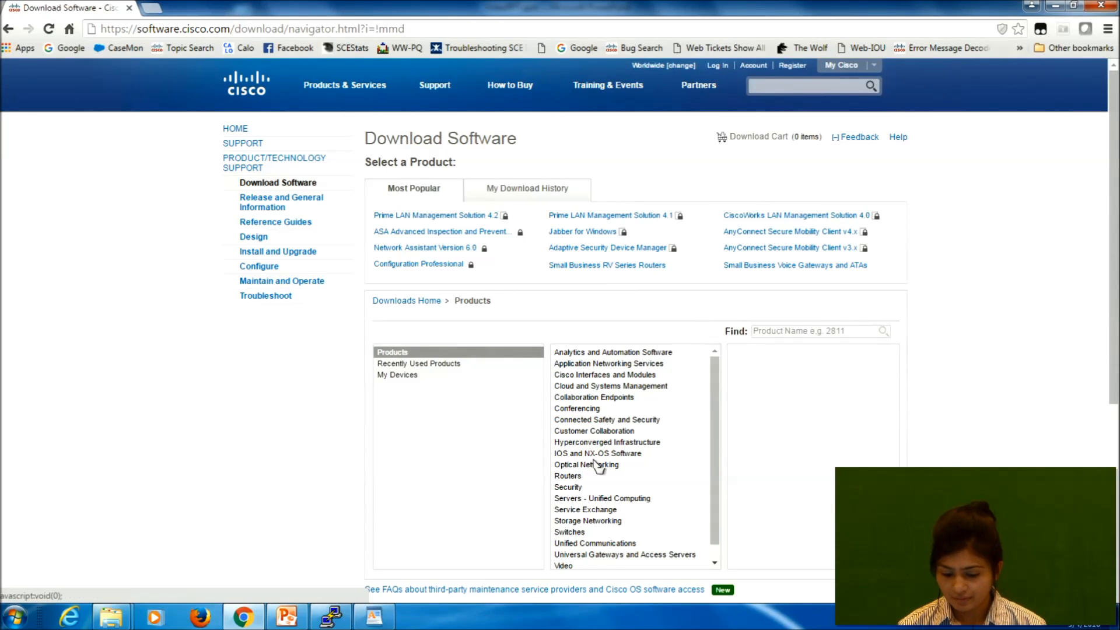
{"action": "mouse_move", "coordinate": [585, 379]}
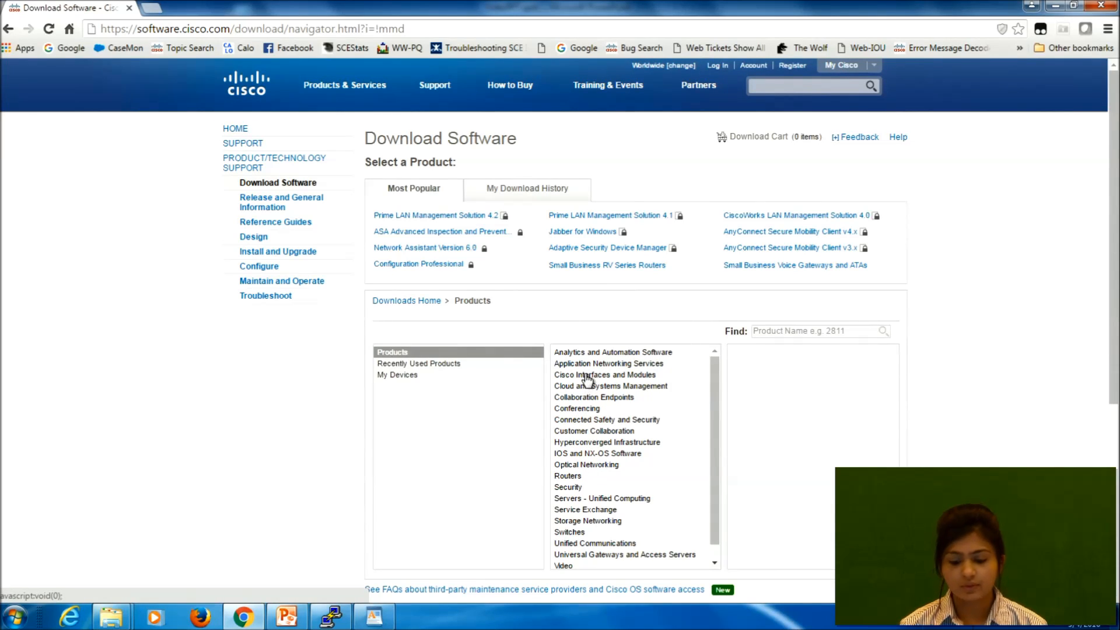
{"action": "left_click", "coordinate": [604, 374]}
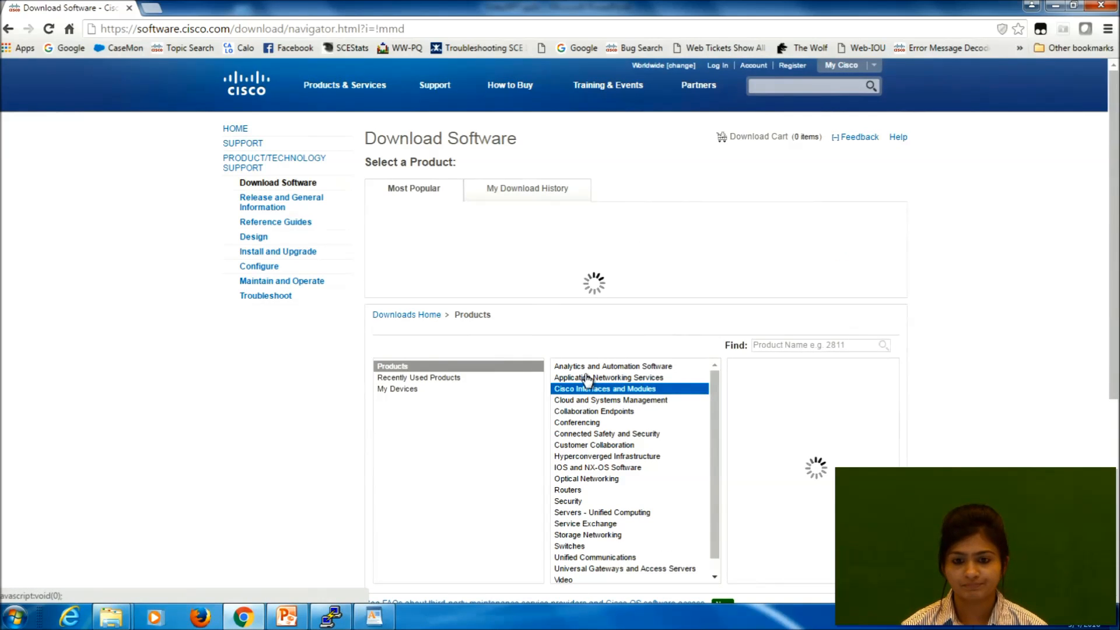
{"action": "left_click", "coordinate": [604, 388]}
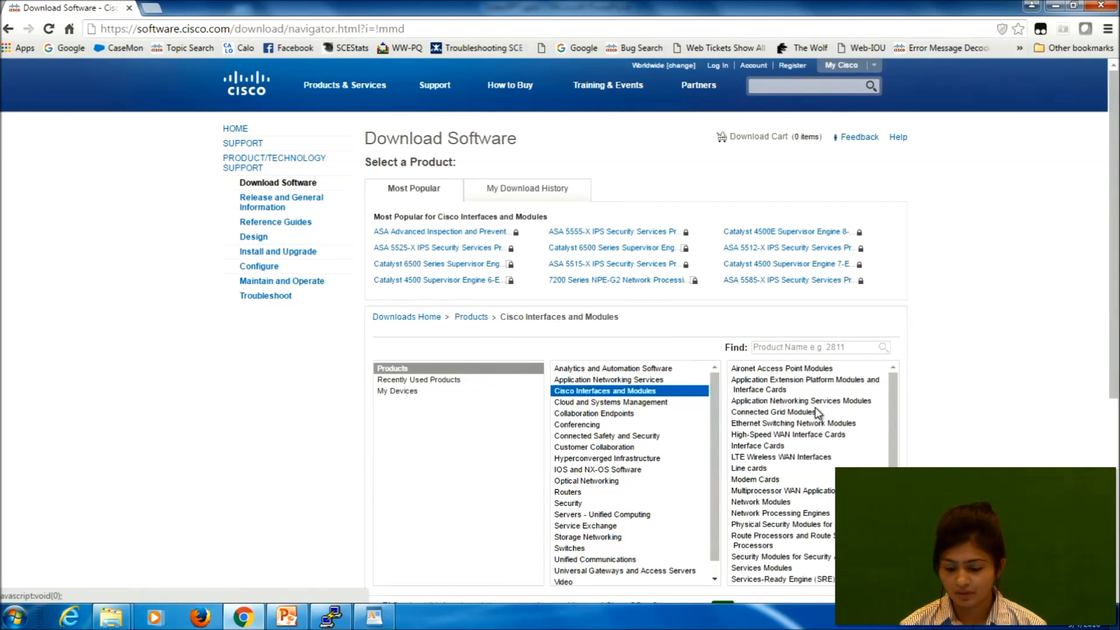
{"action": "mouse_move", "coordinate": [789, 441]}
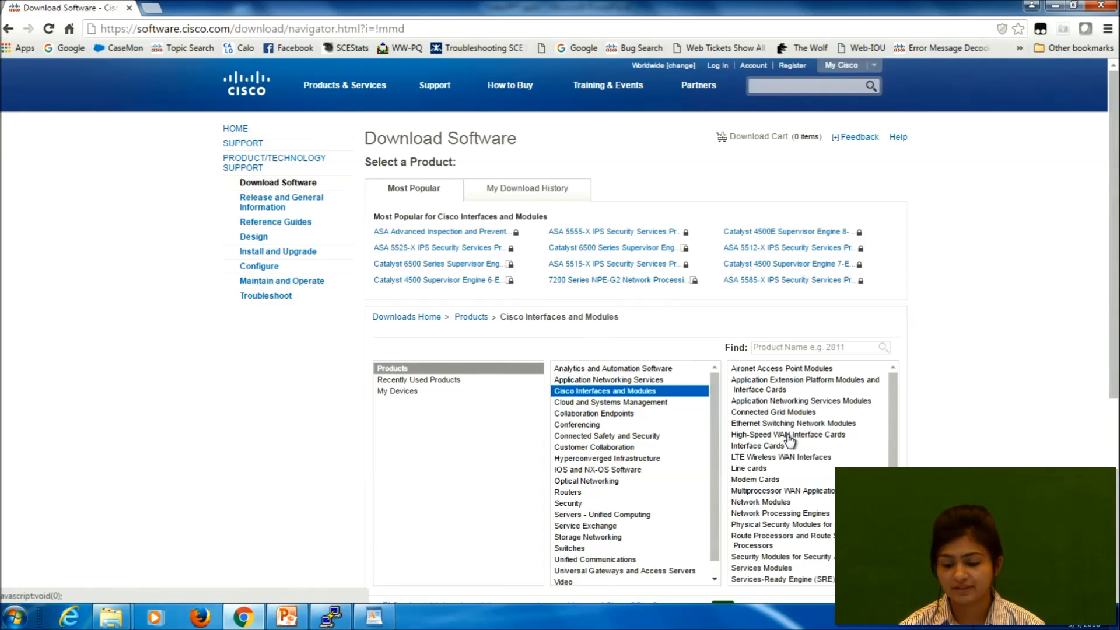
{"action": "left_click", "coordinate": [789, 433]}
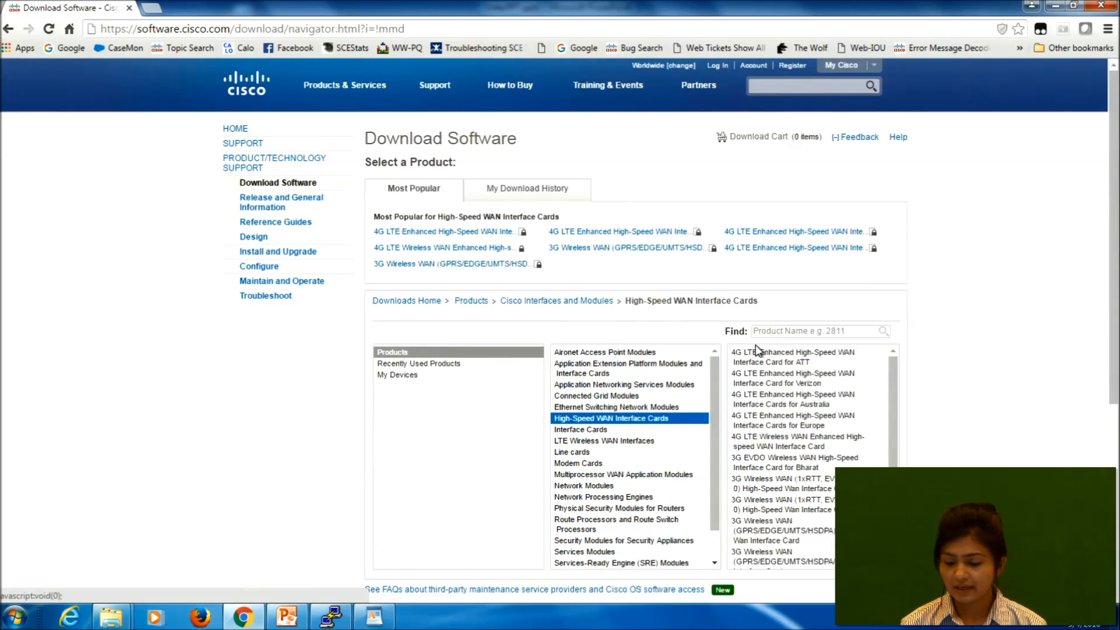
{"action": "mouse_move", "coordinate": [775, 446]}
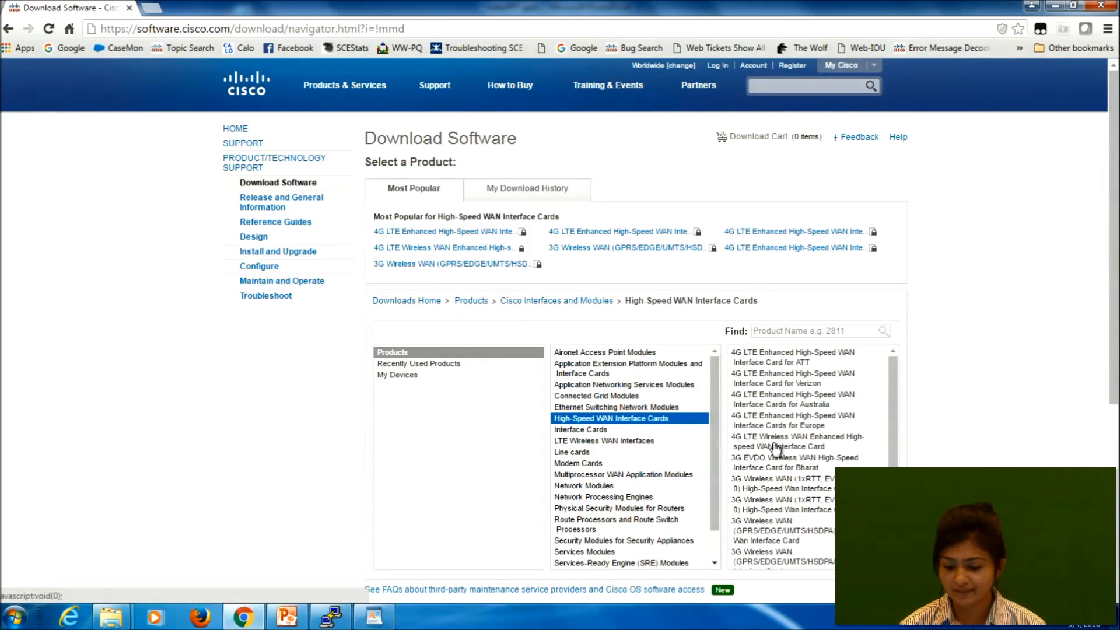
{"action": "mouse_move", "coordinate": [814, 428]}
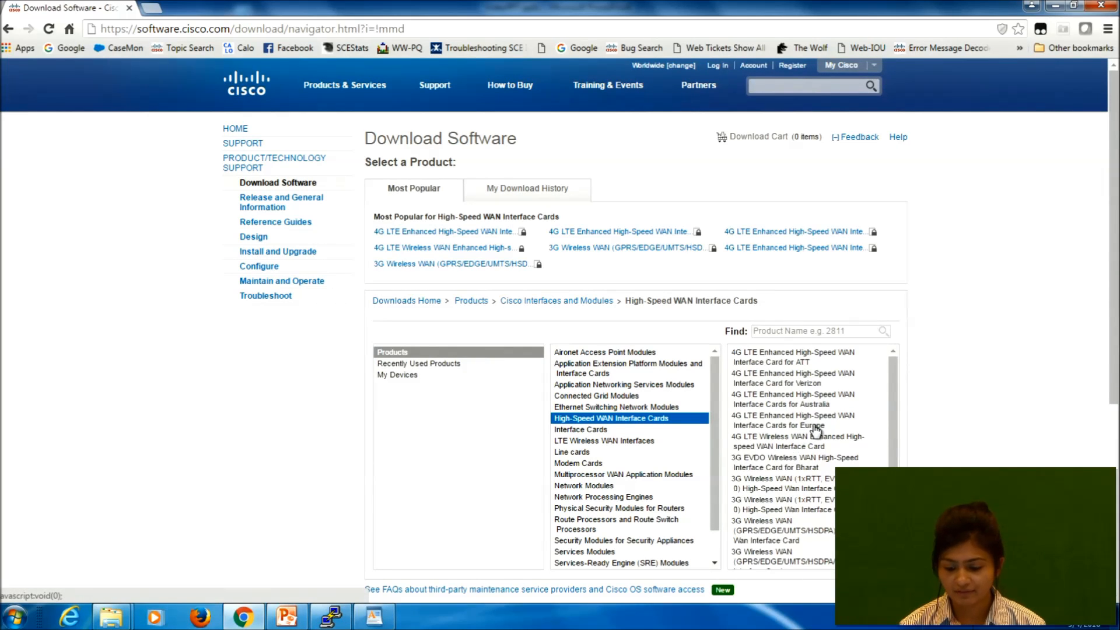
{"action": "mouse_move", "coordinate": [783, 421]}
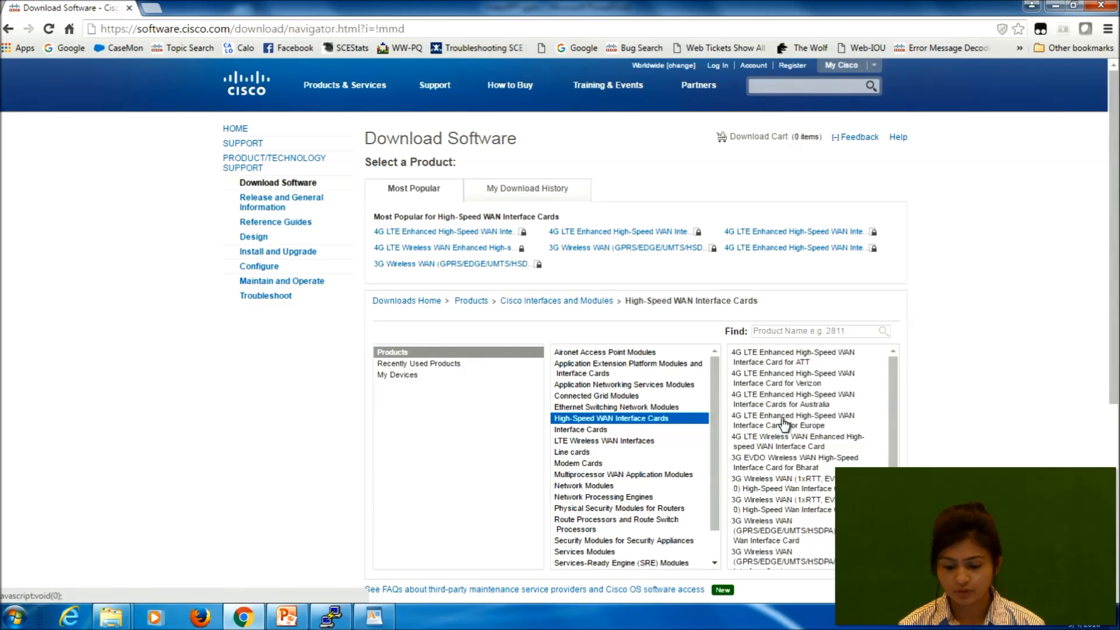
{"action": "mouse_move", "coordinate": [804, 422]}
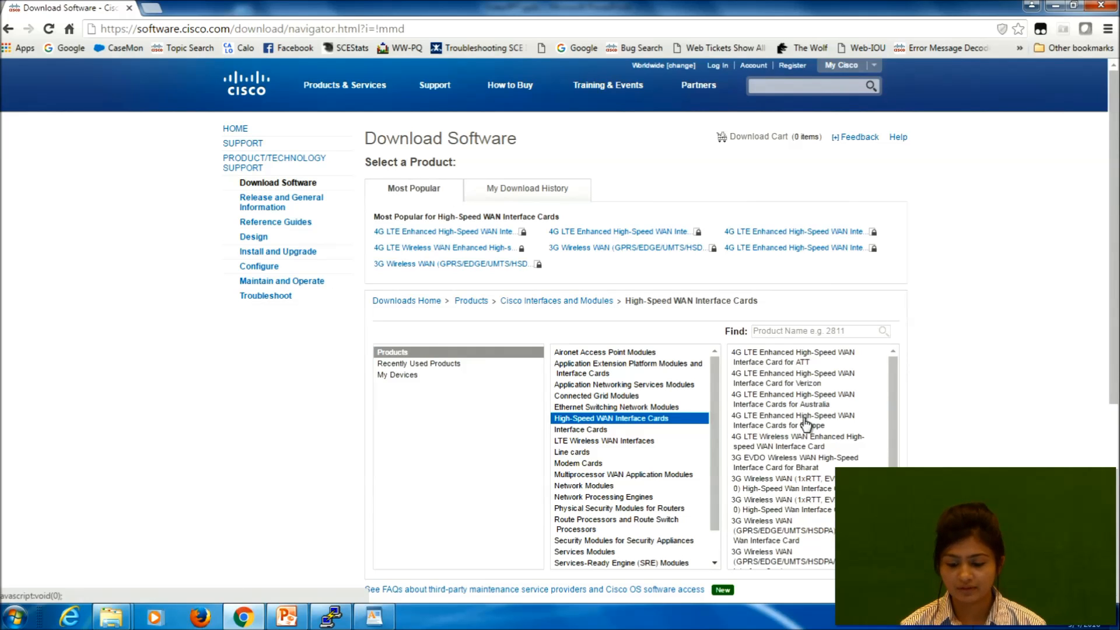
{"action": "left_click", "coordinate": [791, 420]}
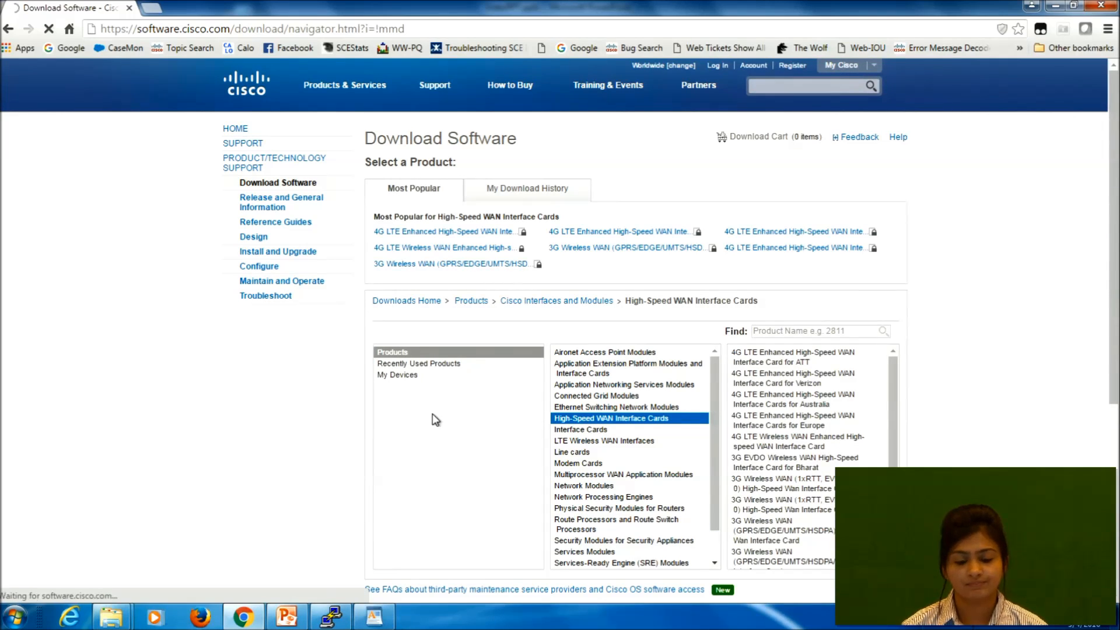
Open Cellular Modem Firmware and view releases 3.5.29.2 and 5.5.26.02.
{"action": "left_click", "coordinate": [792, 420]}
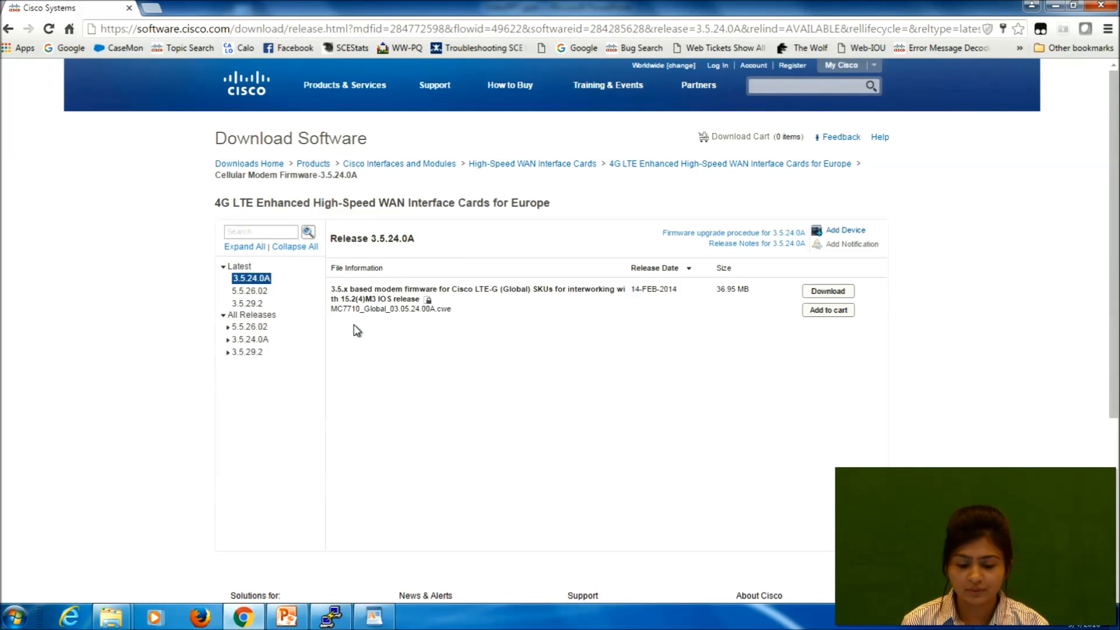
{"action": "mouse_move", "coordinate": [351, 320]}
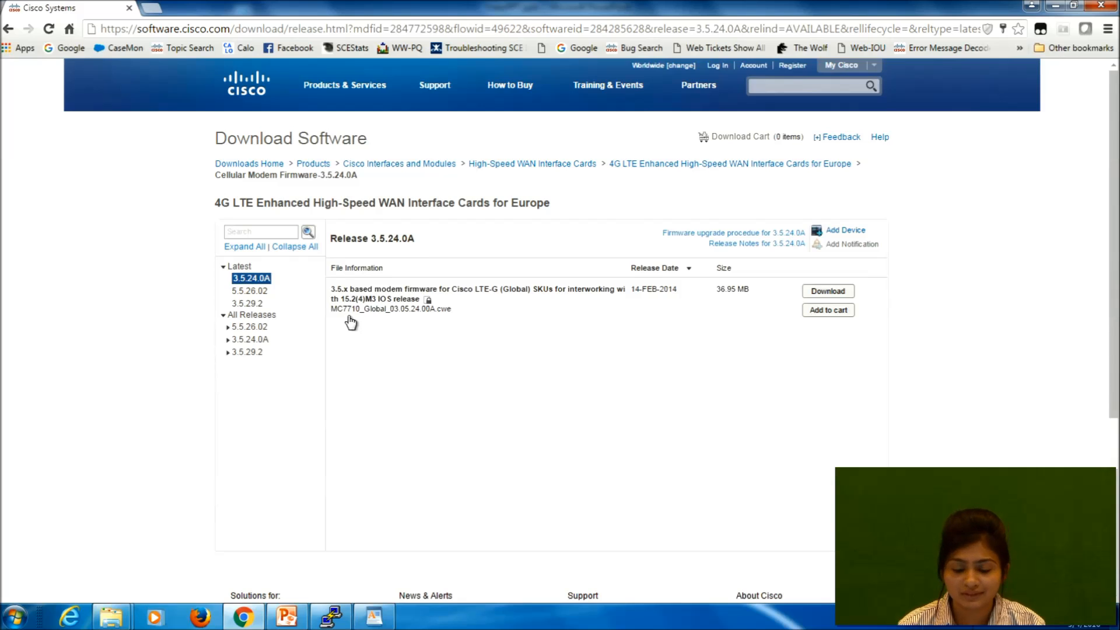
{"action": "mouse_move", "coordinate": [279, 299]}
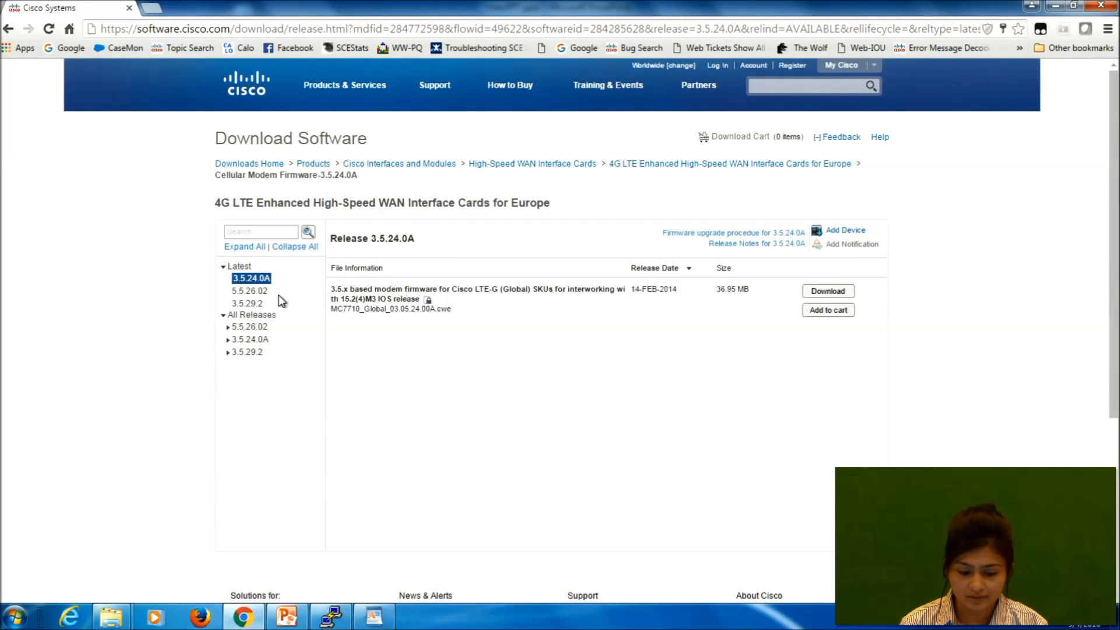
{"action": "left_click", "coordinate": [247, 302]}
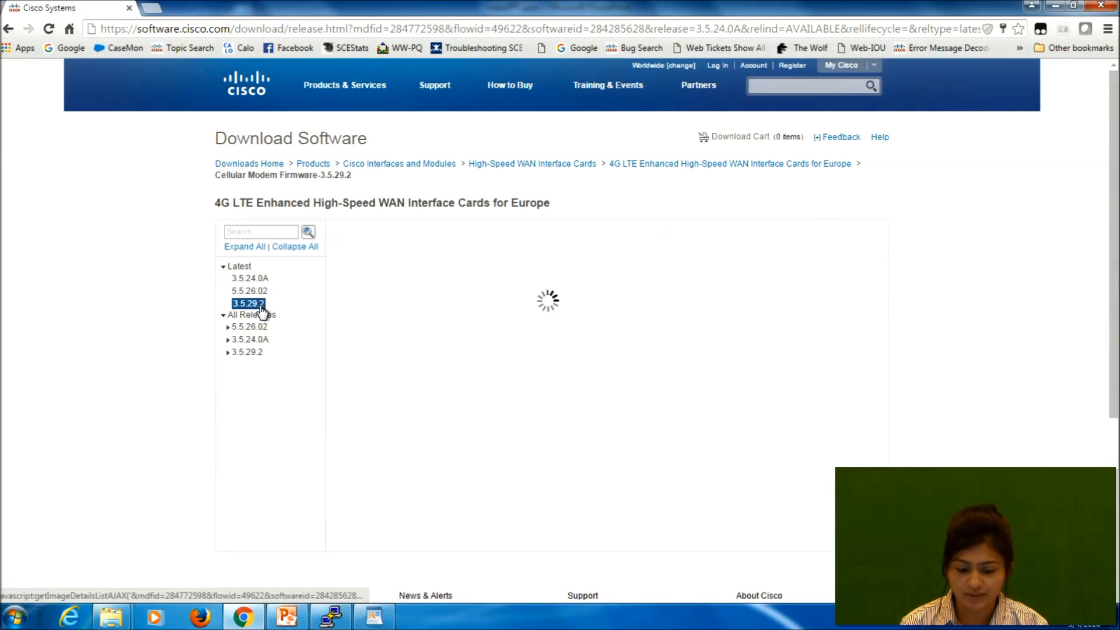
{"action": "left_click", "coordinate": [248, 303]}
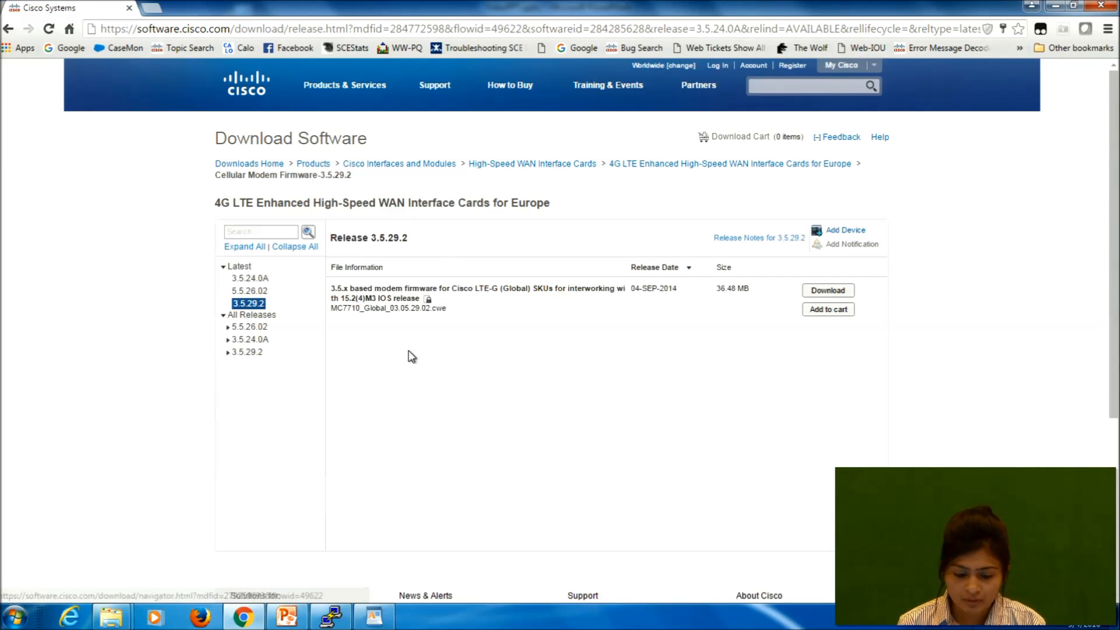
{"action": "mouse_move", "coordinate": [249, 290]}
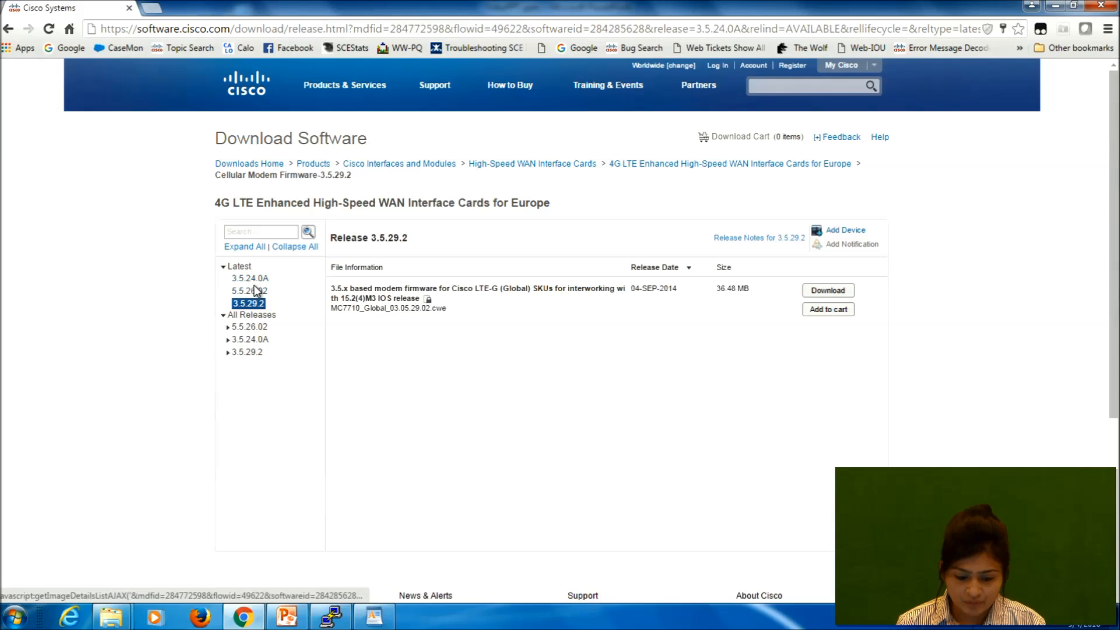
{"action": "left_click", "coordinate": [250, 290]}
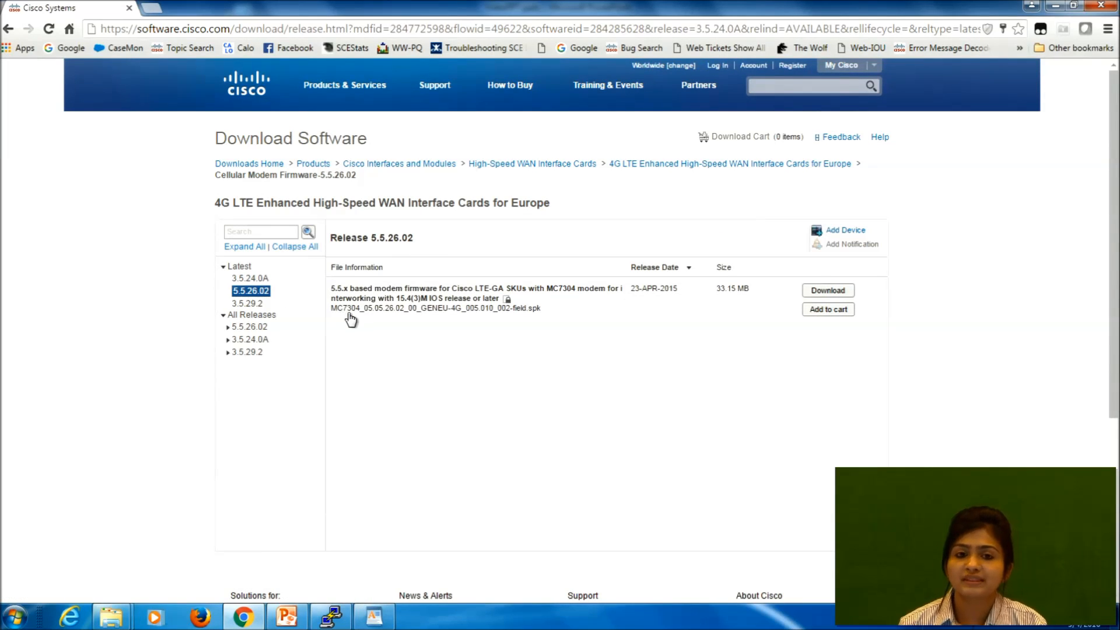
{"action": "mouse_move", "coordinate": [285, 299]}
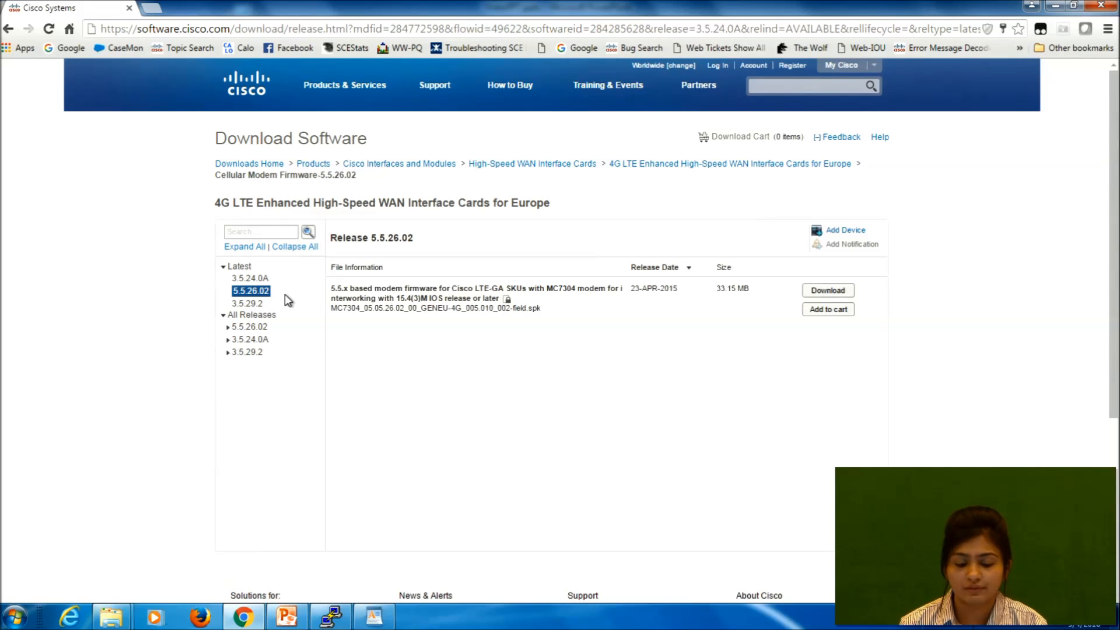
{"action": "mouse_move", "coordinate": [380, 468]}
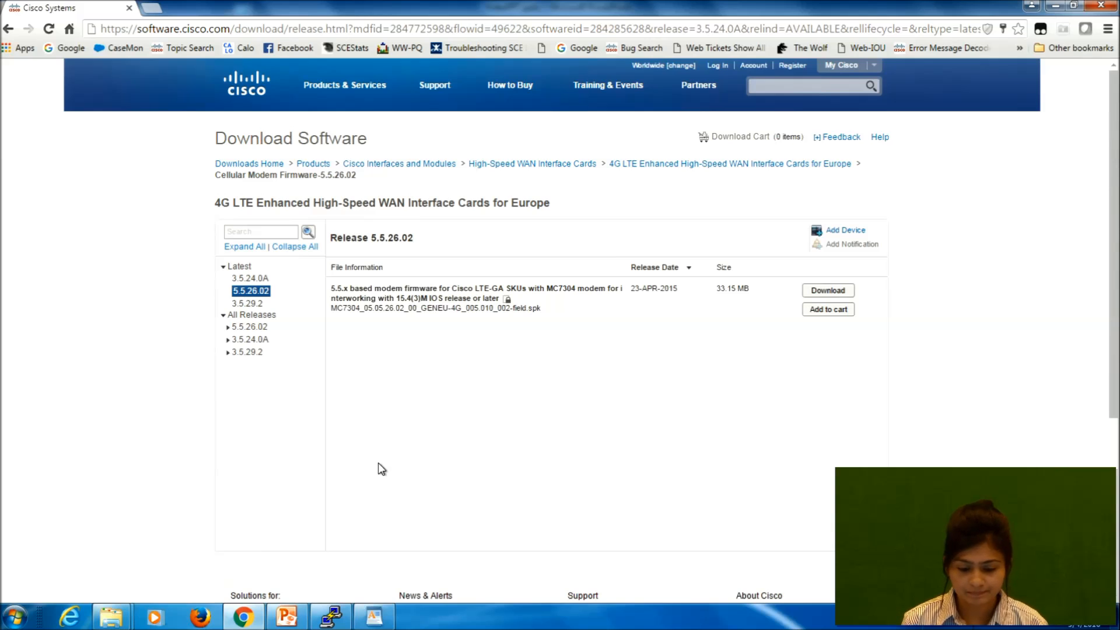
{"action": "left_click", "coordinate": [329, 616]}
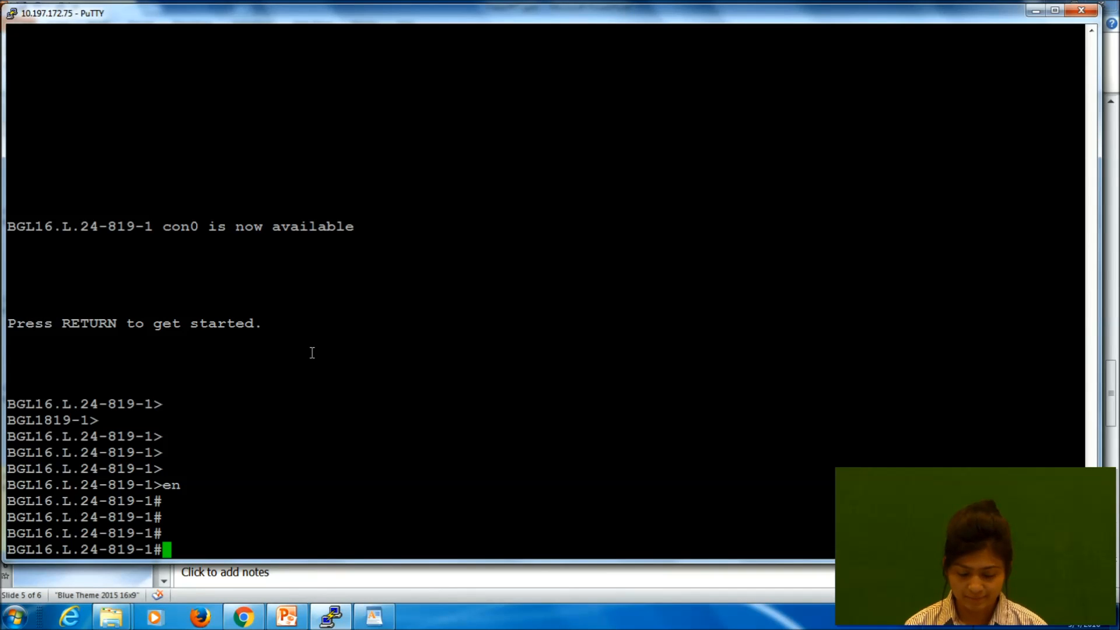
Run 'sh inv' and 'sh ver' to check IOS 15.3(3)M3 and the MC7710 modem.
{"action": "type", "text": "sh inv"}
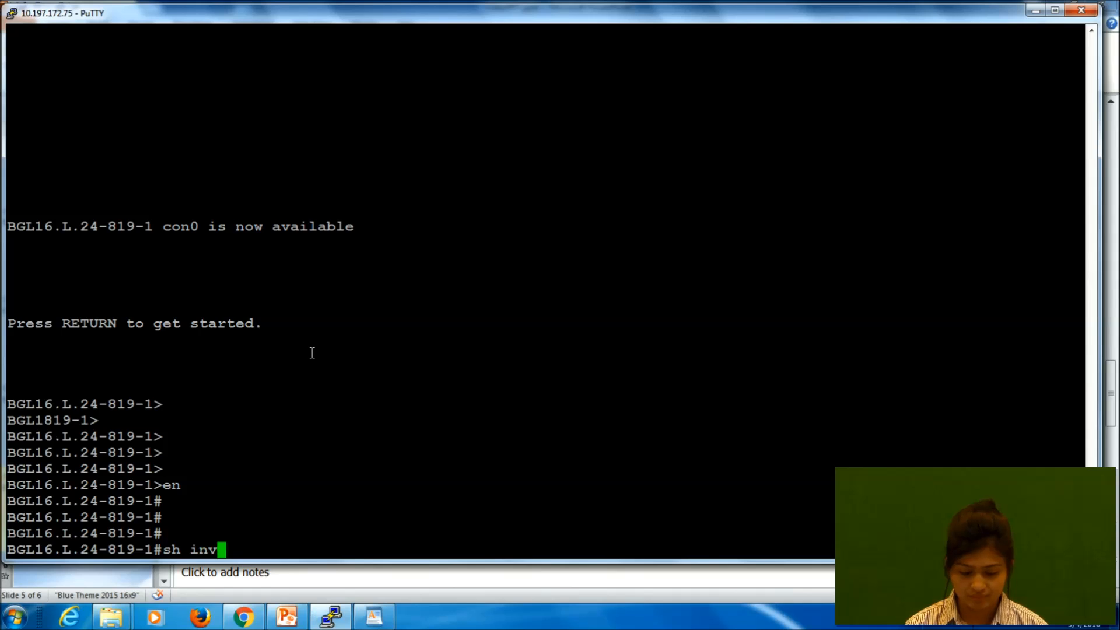
{"action": "key", "text": "Return"}
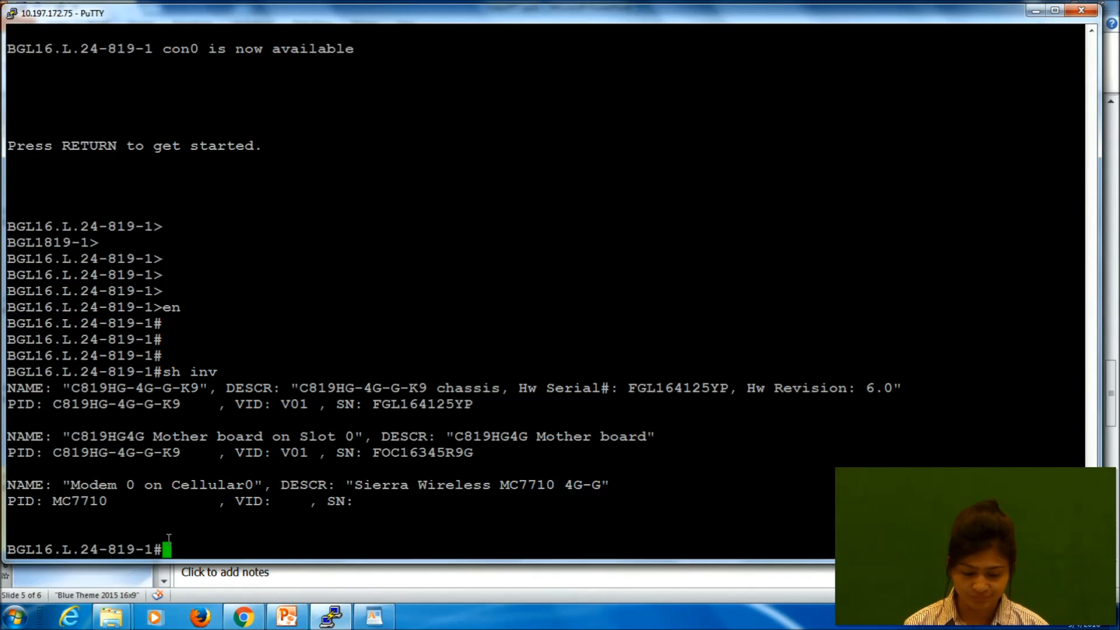
{"action": "type", "text": "sh ver"}
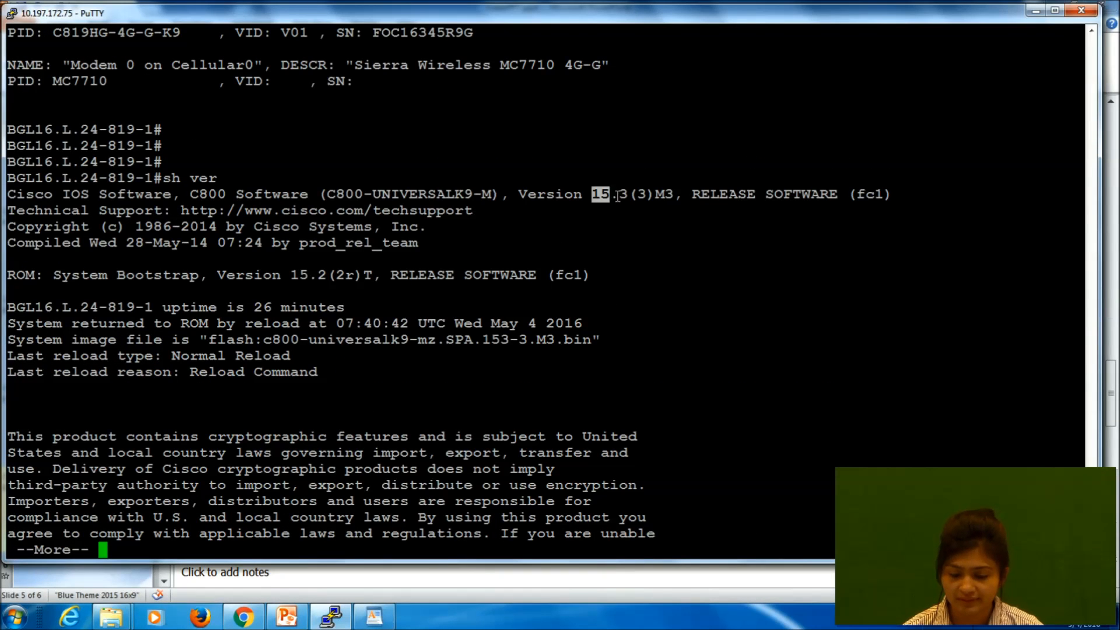
{"action": "key", "text": "space"}
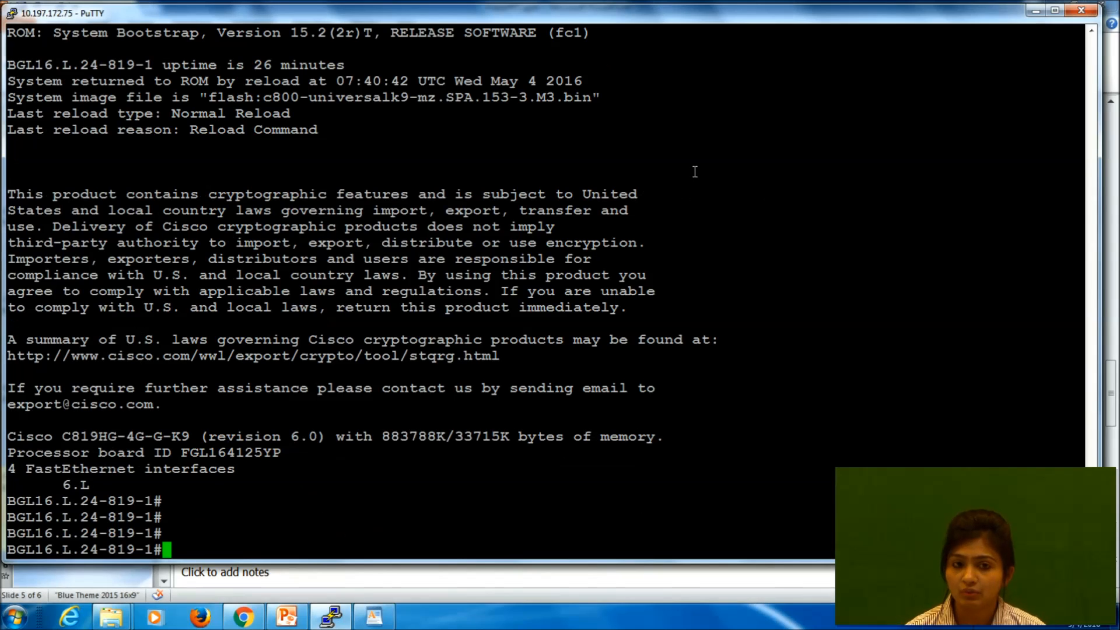
{"action": "mouse_move", "coordinate": [624, 150]}
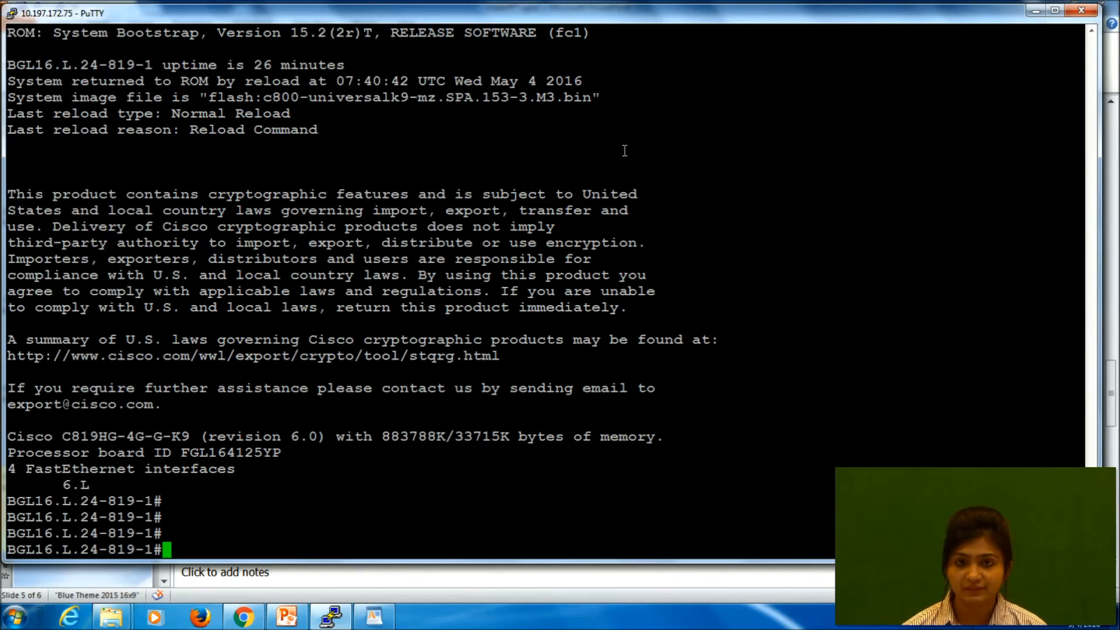
{"action": "type", "text": "sh in"}
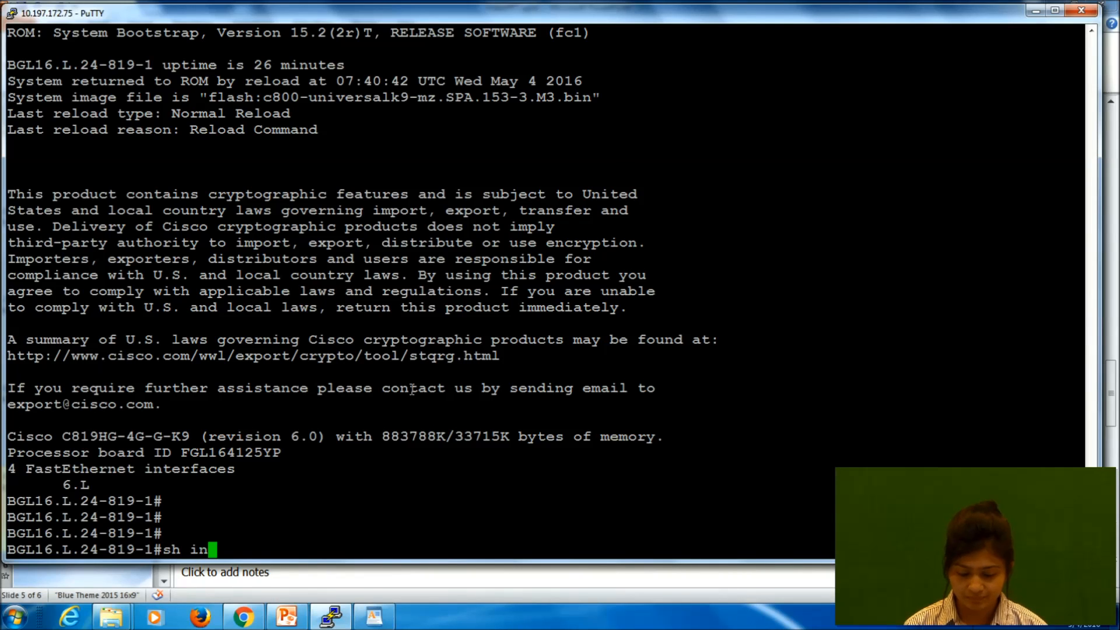
{"action": "key", "text": "Return"}
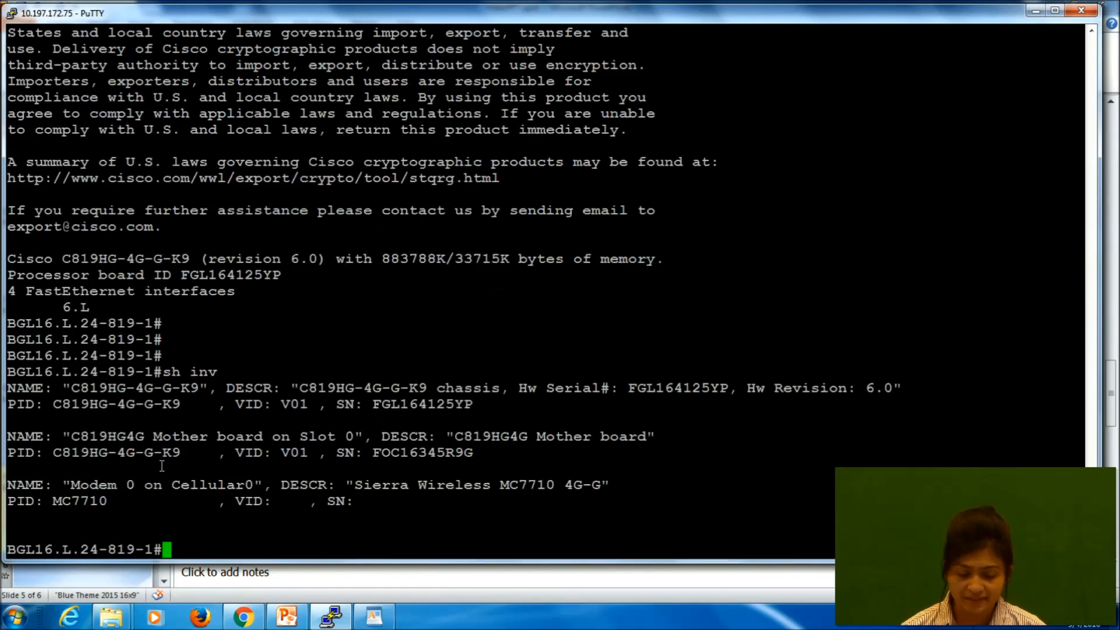
{"action": "mouse_move", "coordinate": [235, 527]}
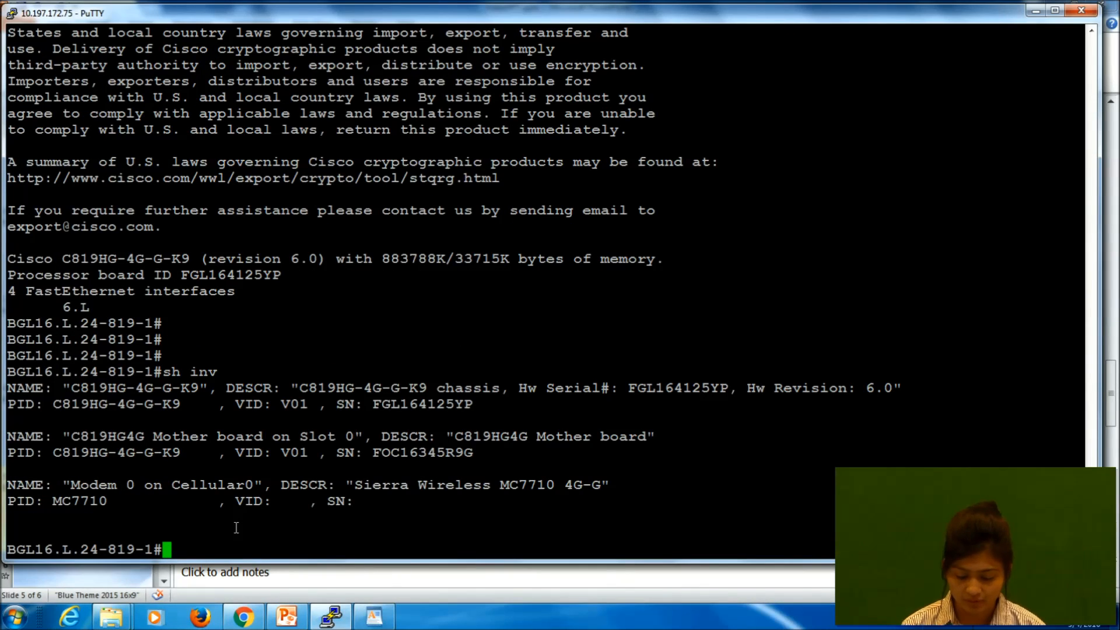
Enter the command 'copy tftp: flash:' for the firmware transfer.
{"action": "type", "text": "copy"}
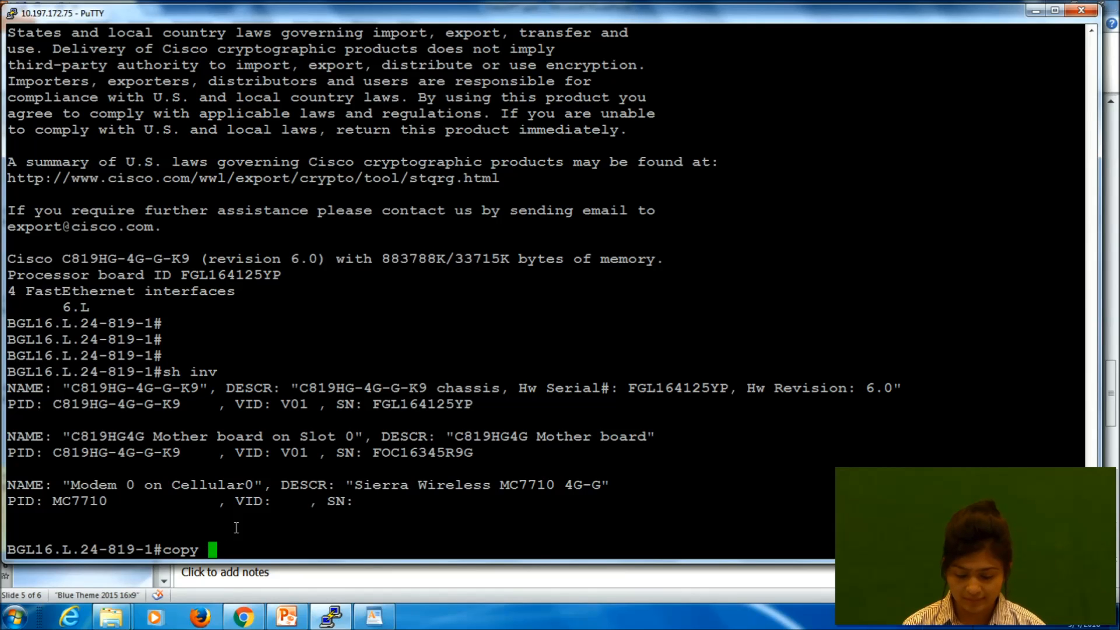
{"action": "type", "text": "tftp:"}
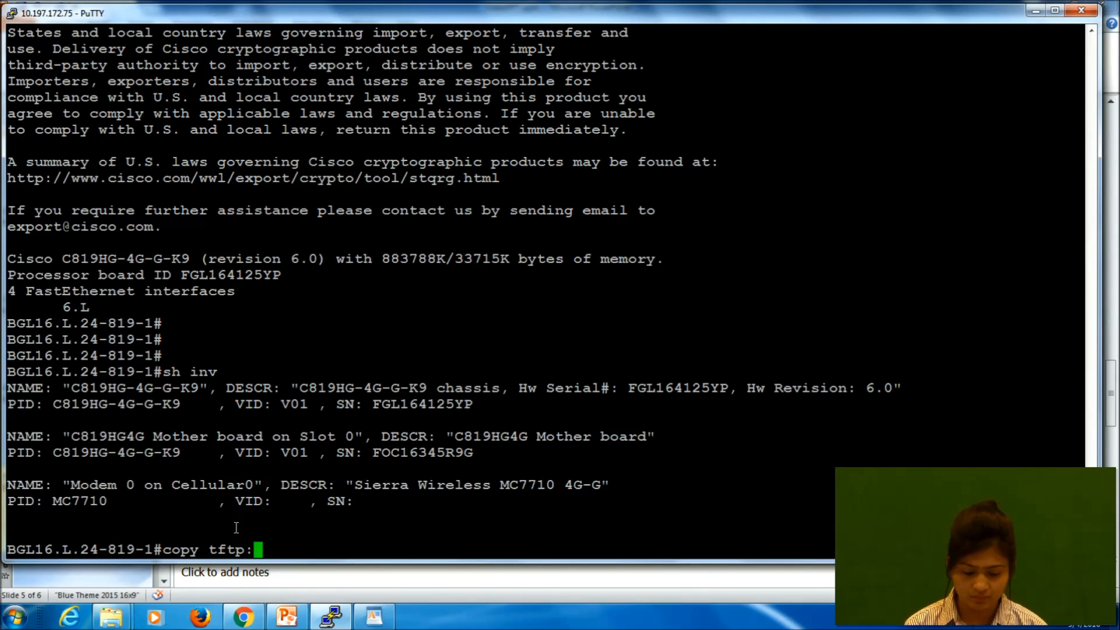
{"action": "type", "text": "flas"}
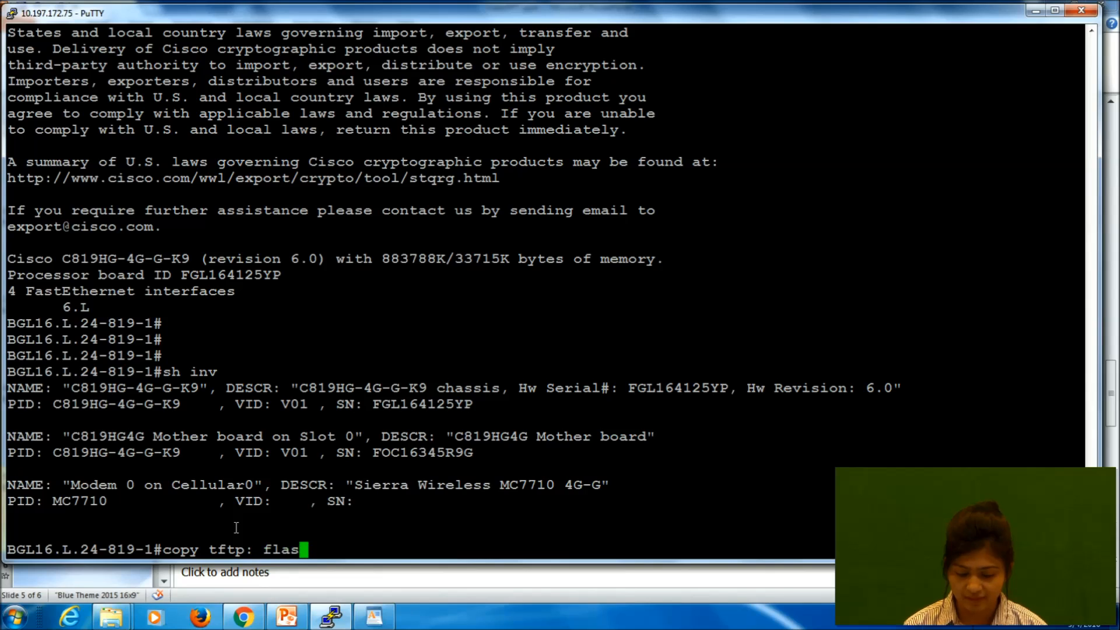
{"action": "type", "text": "h:"}
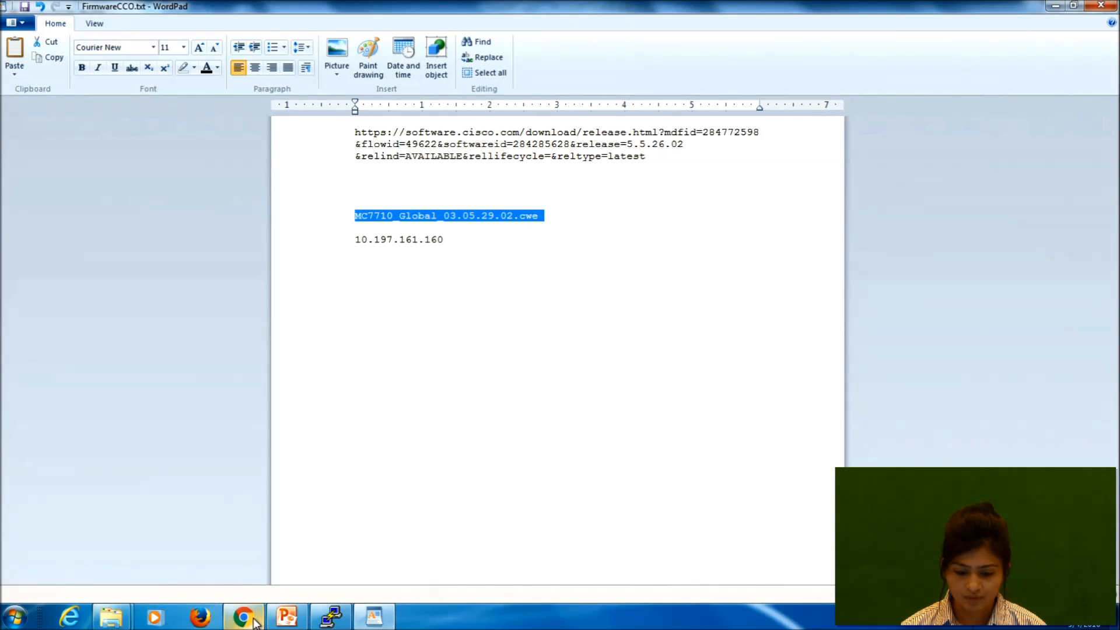
Supply TFTP server 10.197.161.160 and source file MC7710_Global_03.05.29.02.cwe to start copying.
{"action": "left_click", "coordinate": [243, 616]}
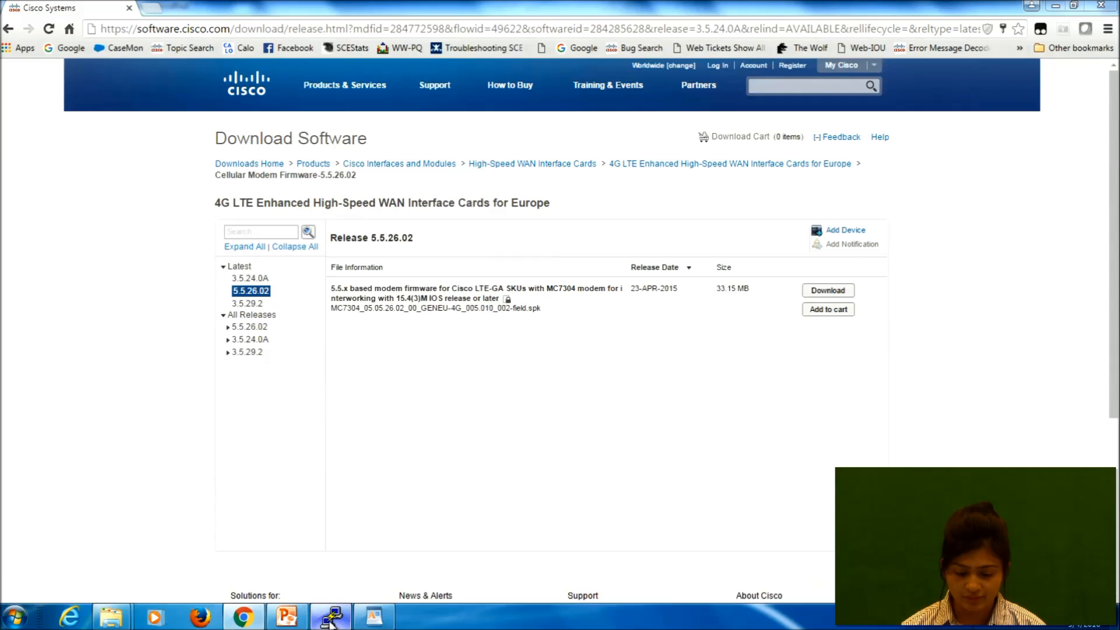
{"action": "left_click", "coordinate": [329, 616]}
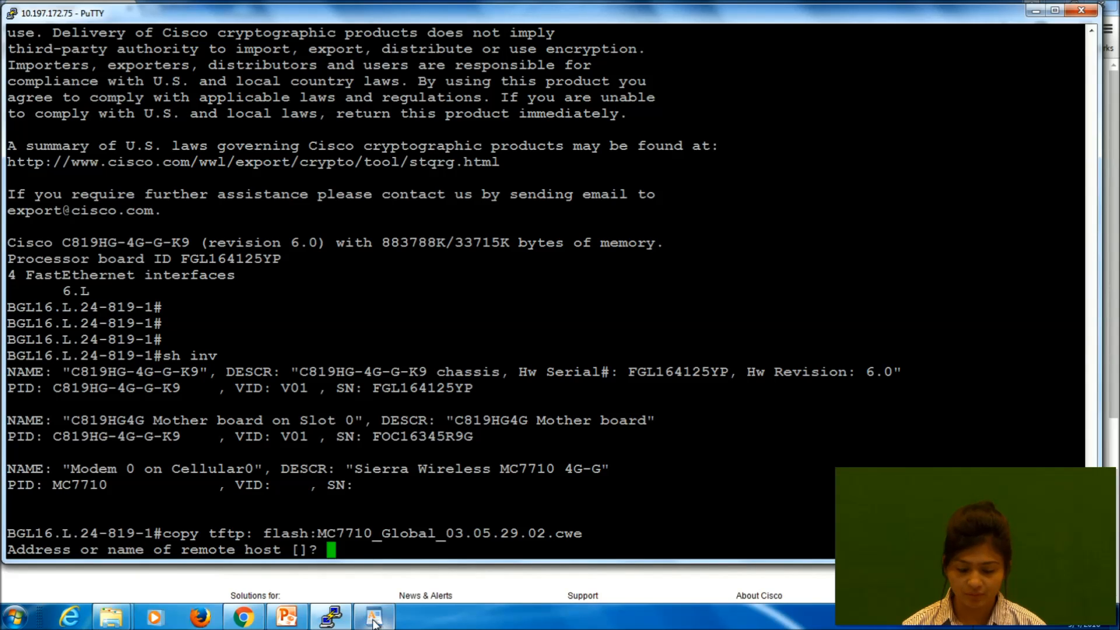
{"action": "left_click", "coordinate": [373, 615]}
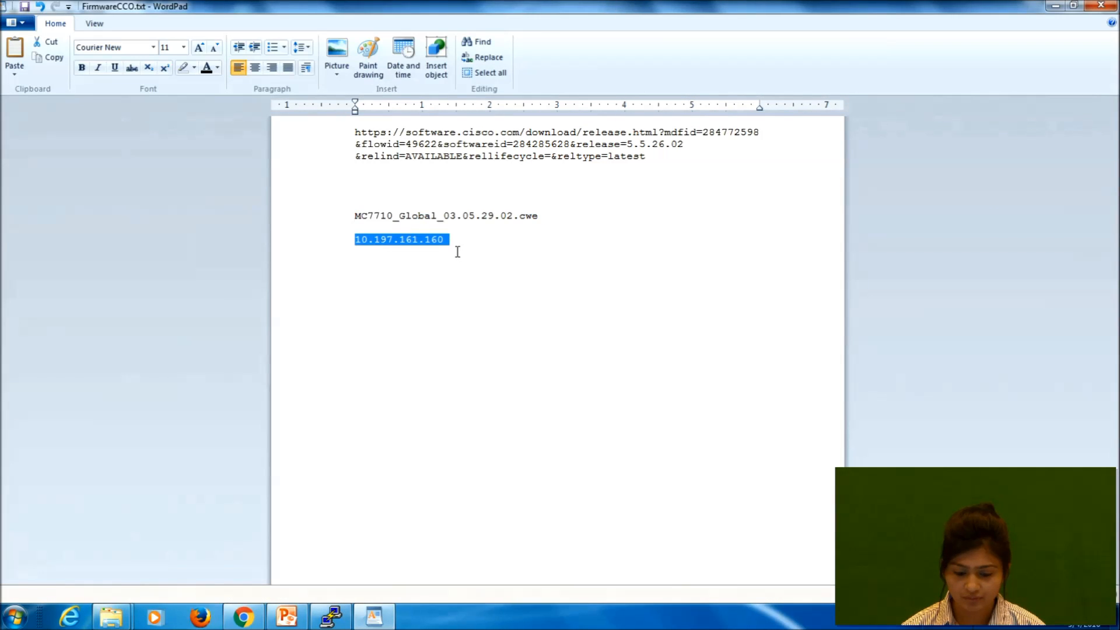
{"action": "mouse_move", "coordinate": [777, 119]}
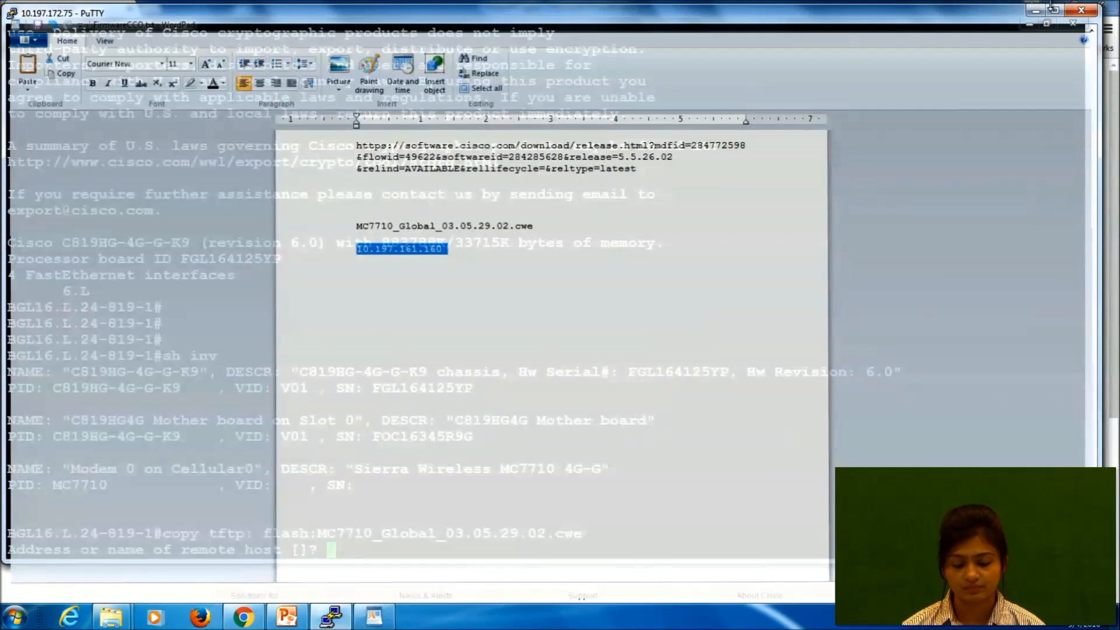
{"action": "key", "text": "Return"}
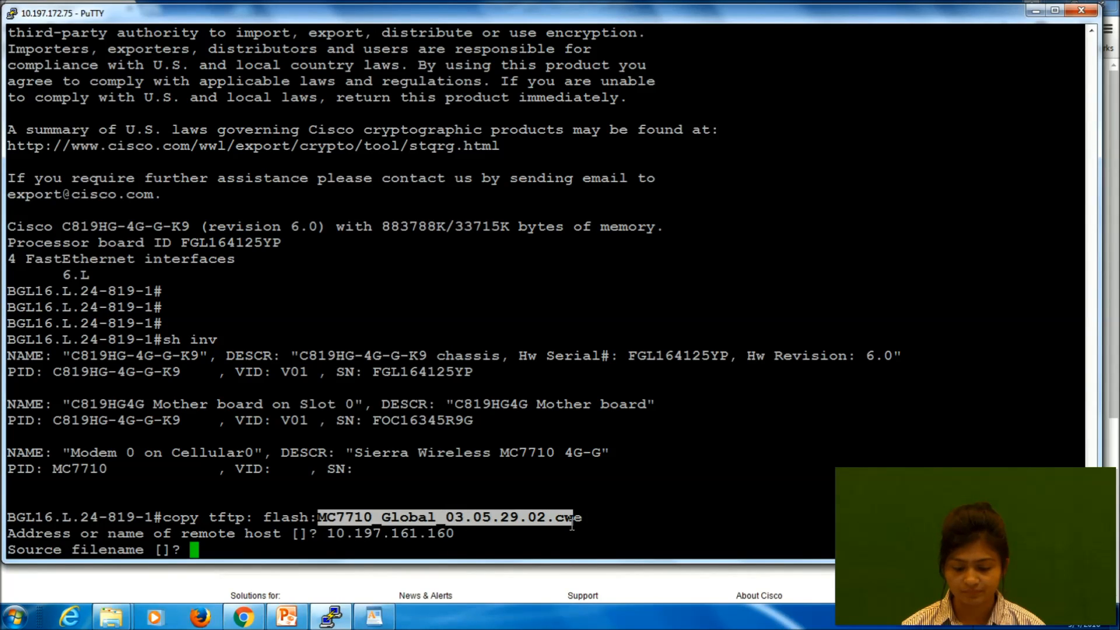
{"action": "type", "text": "MC7710_Global_03.05.29.02.cwe"}
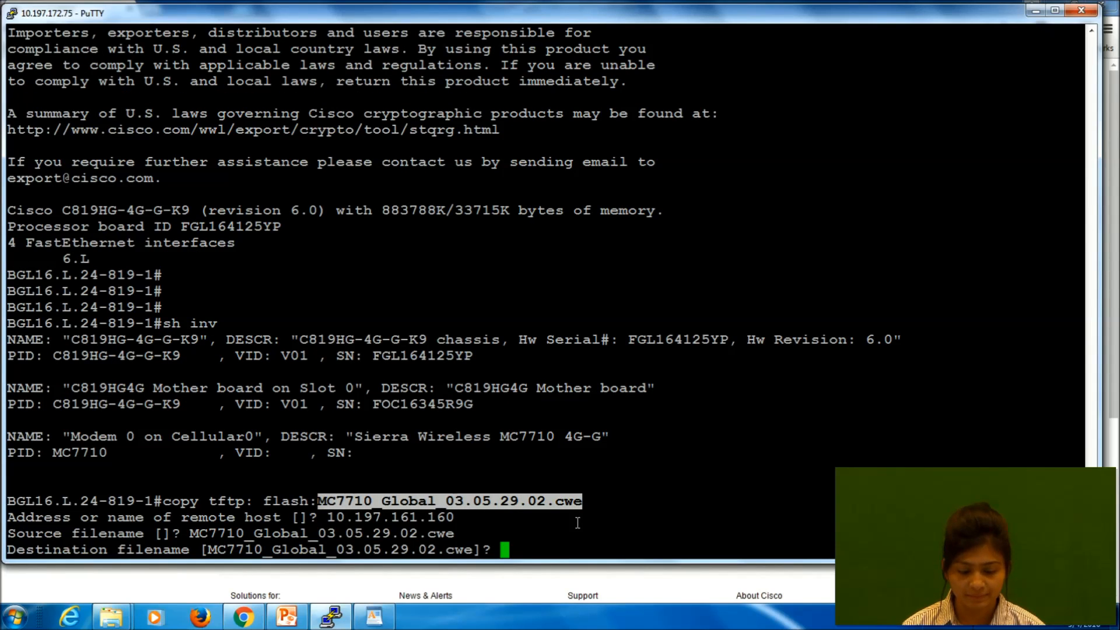
{"action": "key", "text": "Return"}
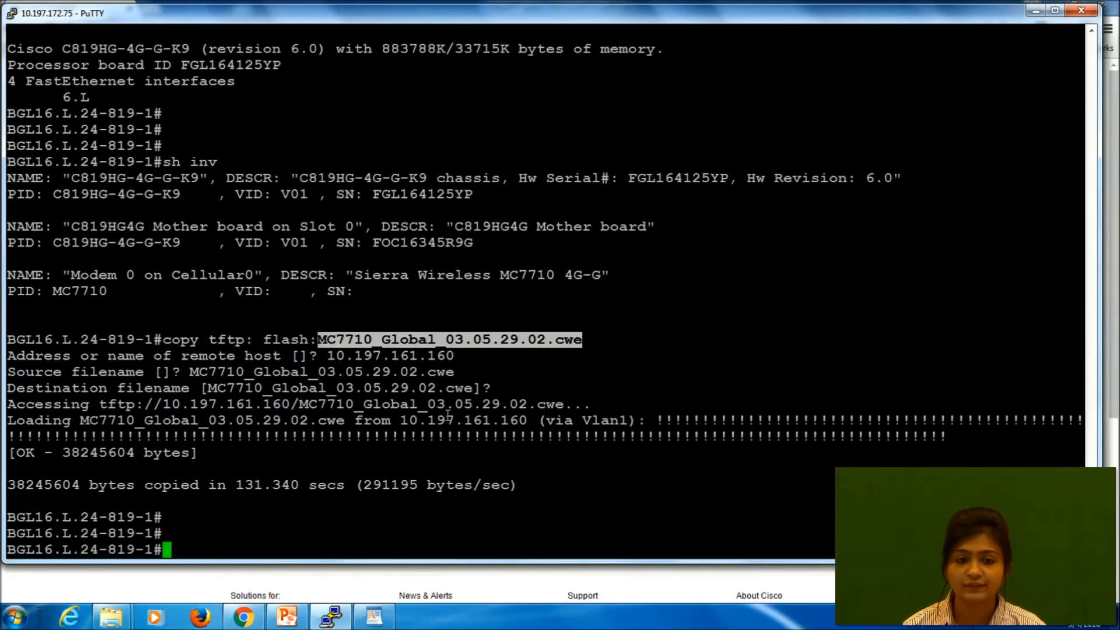
{"action": "mouse_move", "coordinate": [262, 336]}
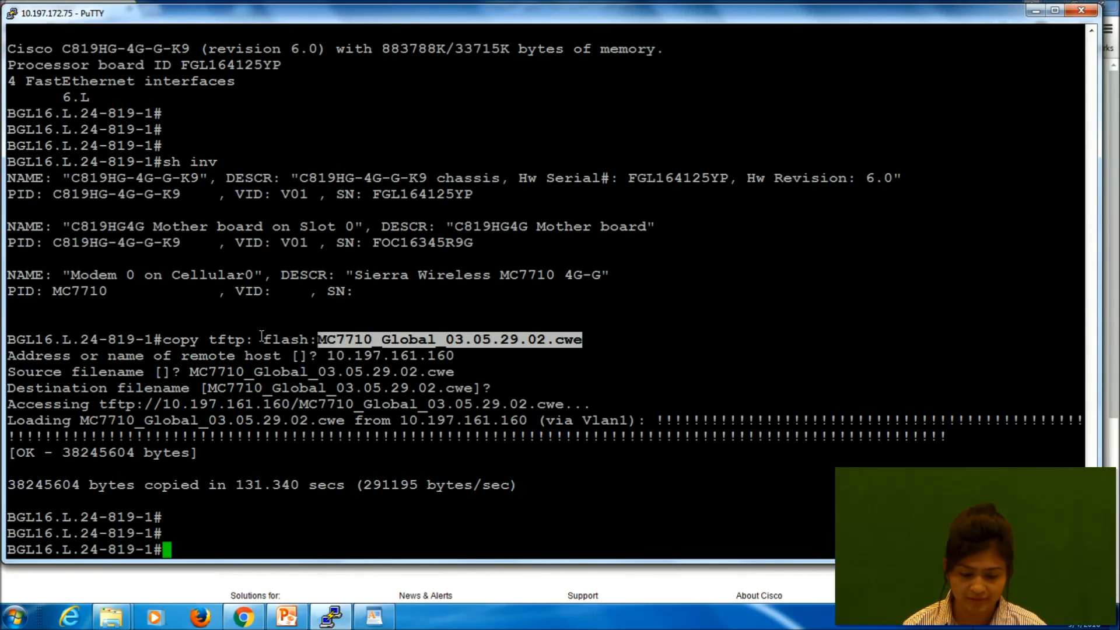
{"action": "type", "text": "dir"}
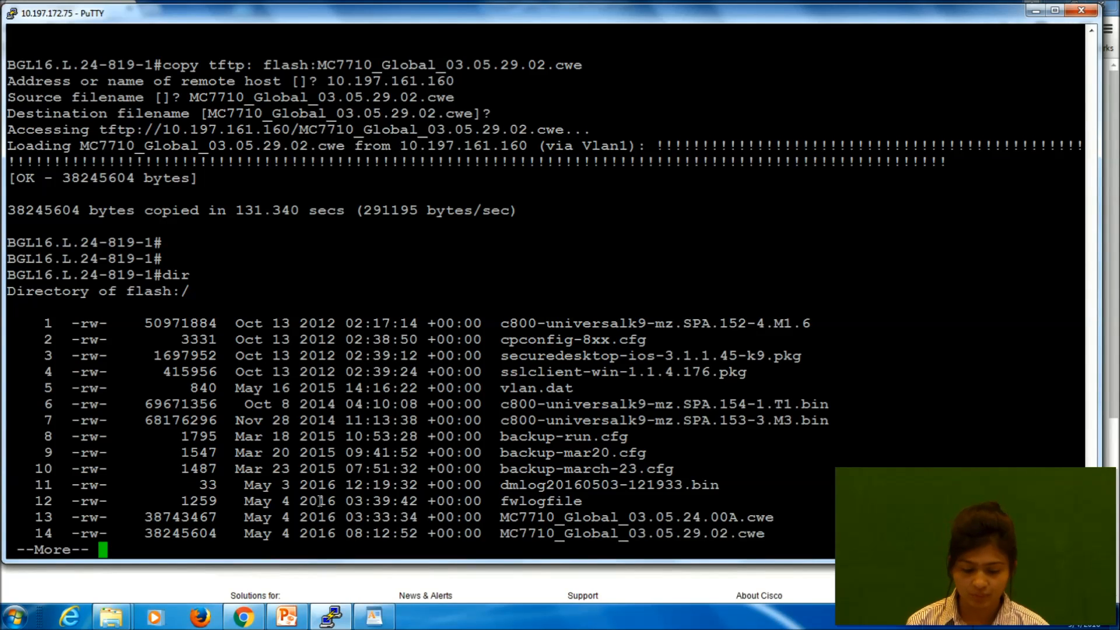
Run 'show cellular 0 hardware' to display the modem's hardware details.
{"action": "type", "text": "sh ce"}
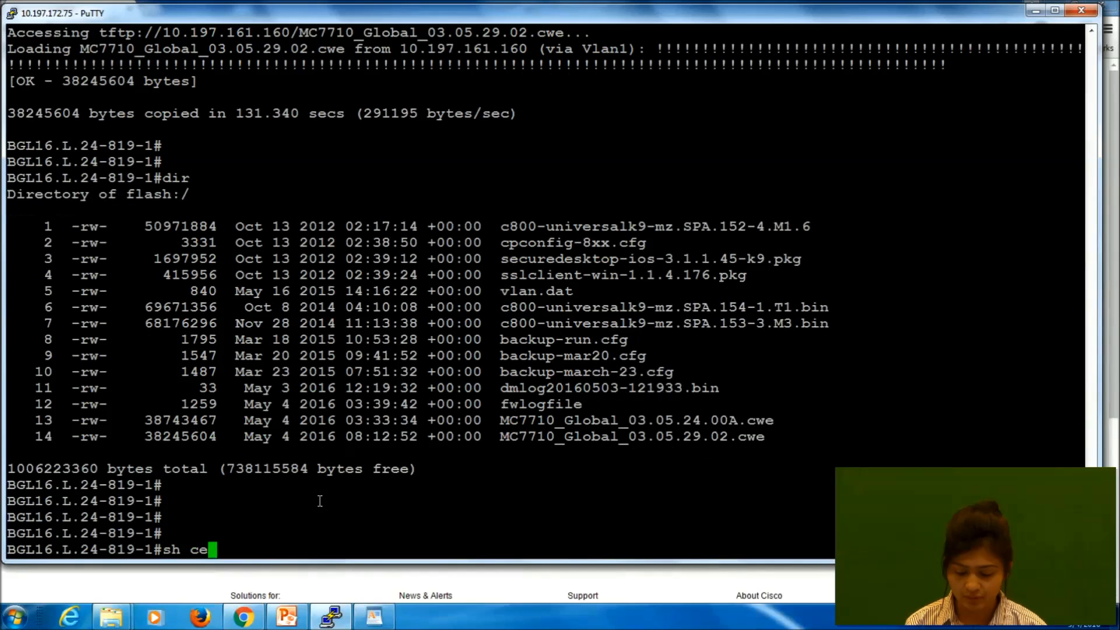
{"action": "type", "text": "llul"}
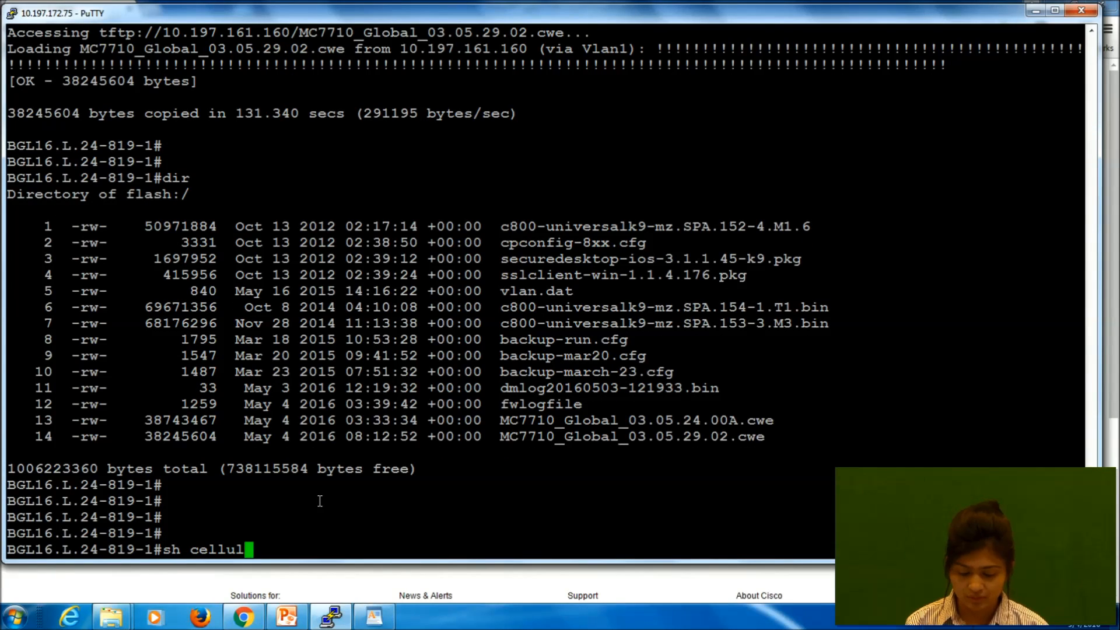
{"action": "type", "text": "ar 0"}
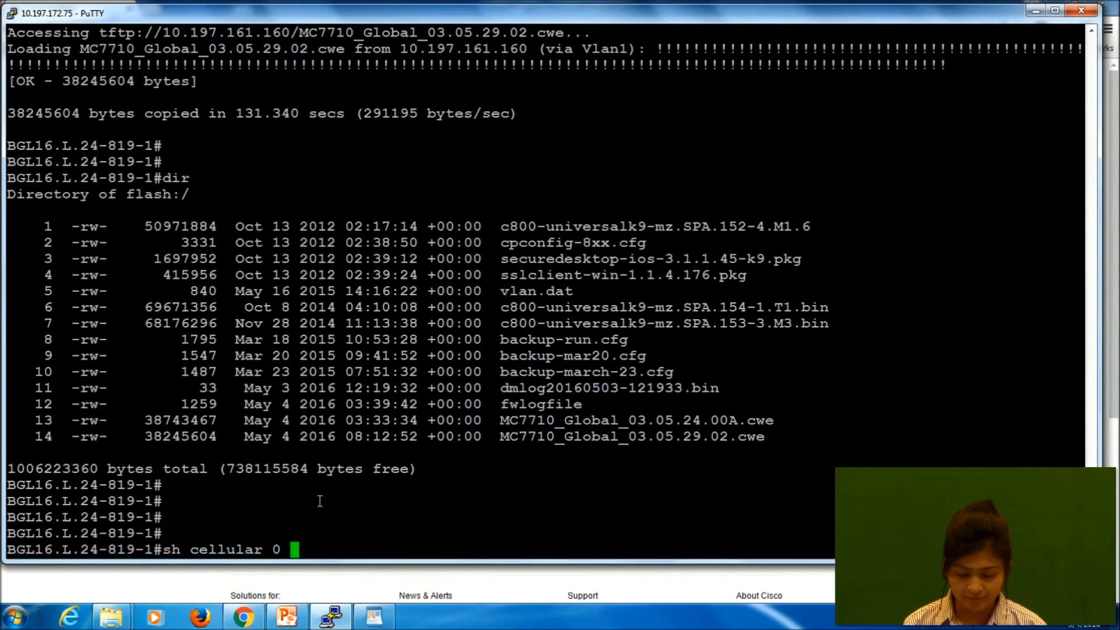
{"action": "type", "text": "hardwa"}
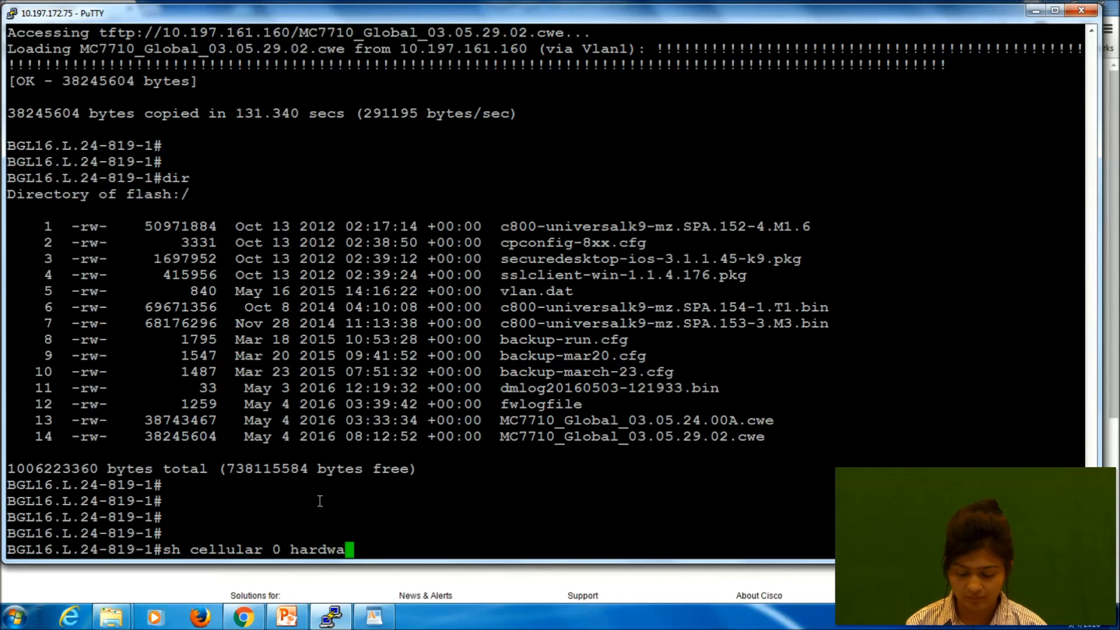
{"action": "key", "text": "Return"}
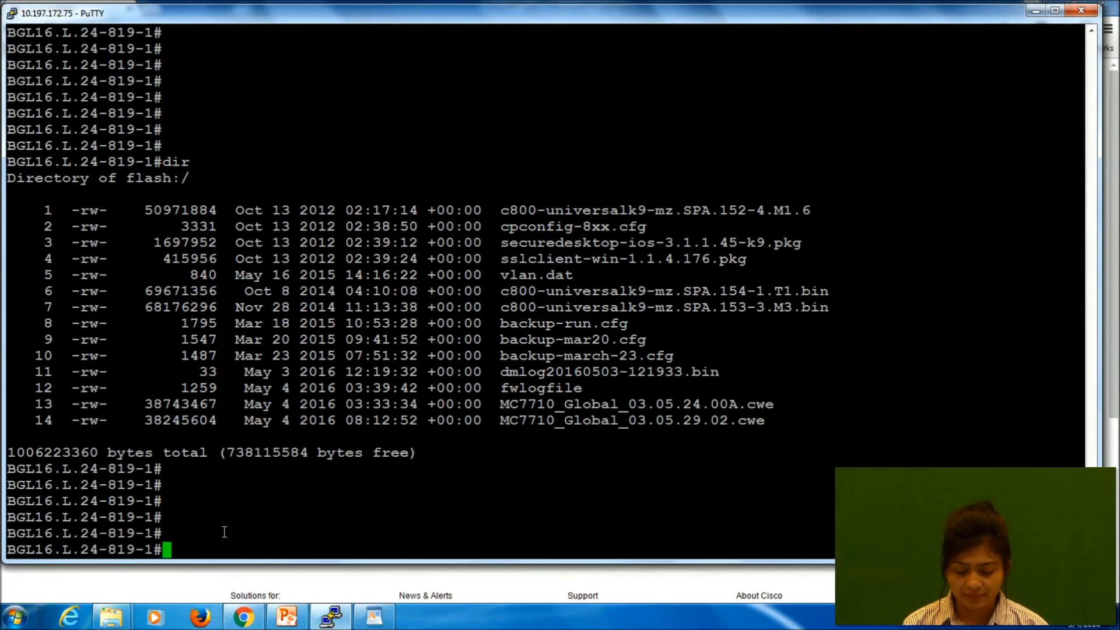
Type 'microcode reload cellular 0 0 modem-provision flash:' at the router prompt.
{"action": "type", "text": "m"}
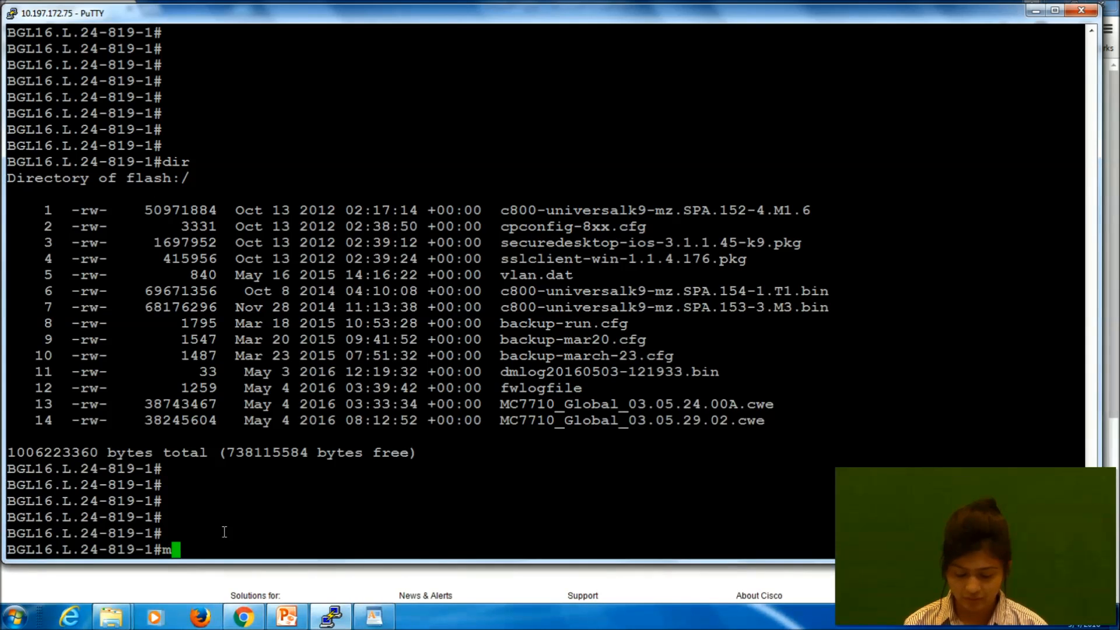
{"action": "type", "text": "icroc"}
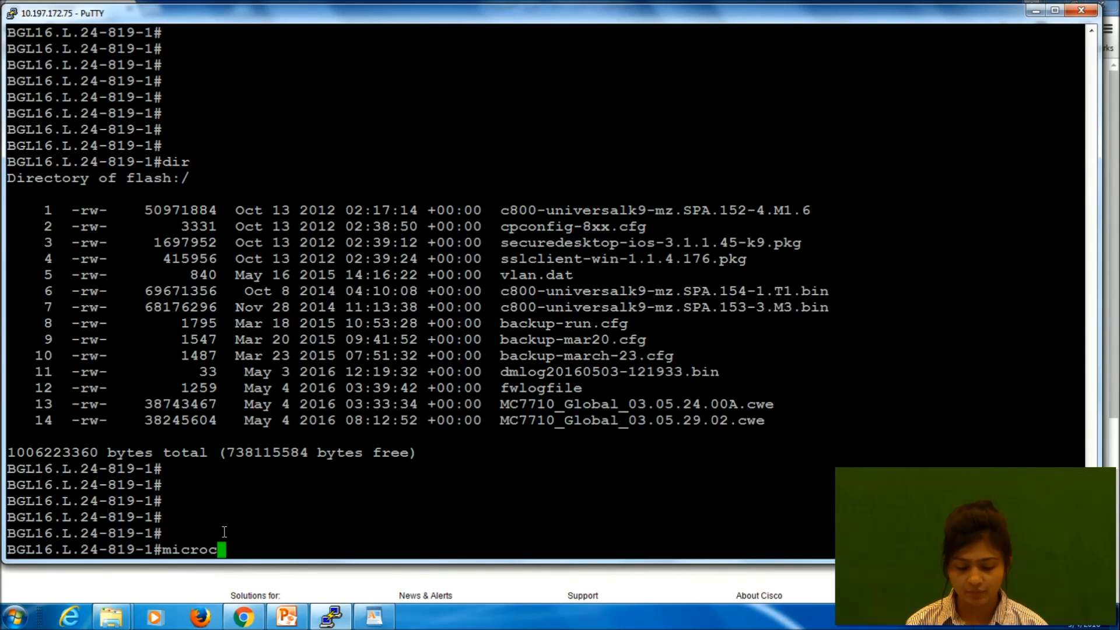
{"action": "type", "text": "ode"}
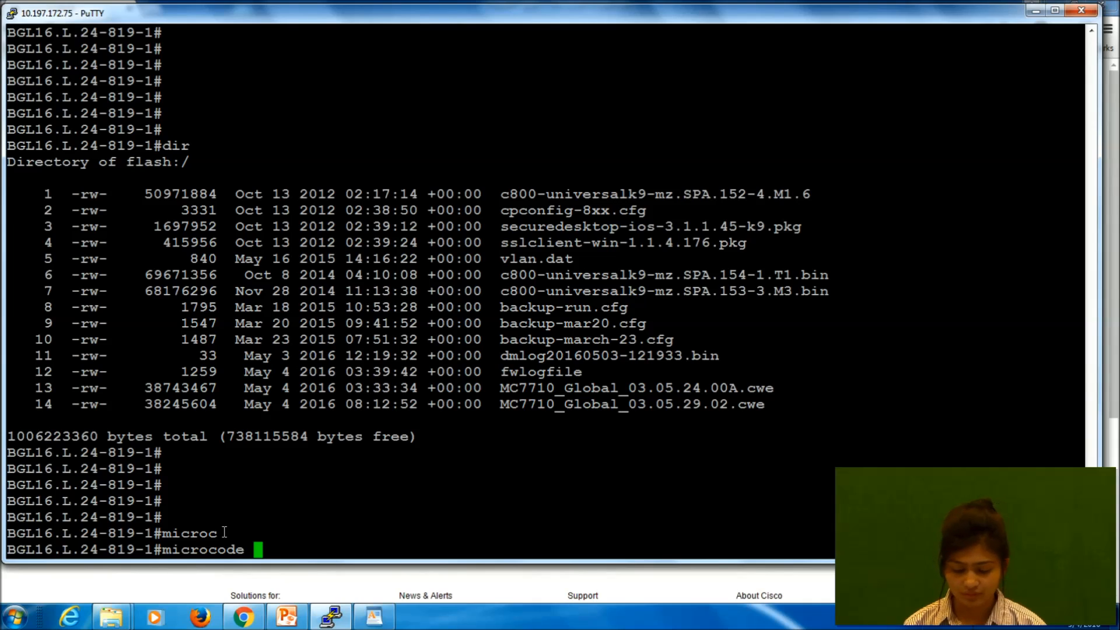
{"action": "type", "text": "reload ce"}
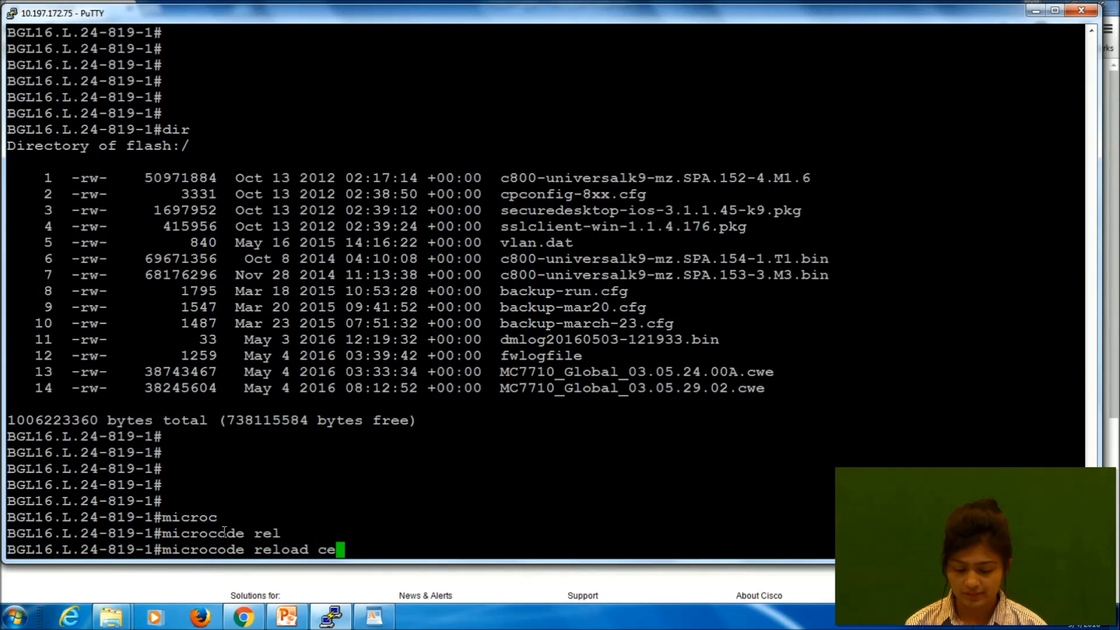
{"action": "type", "text": "ll"}
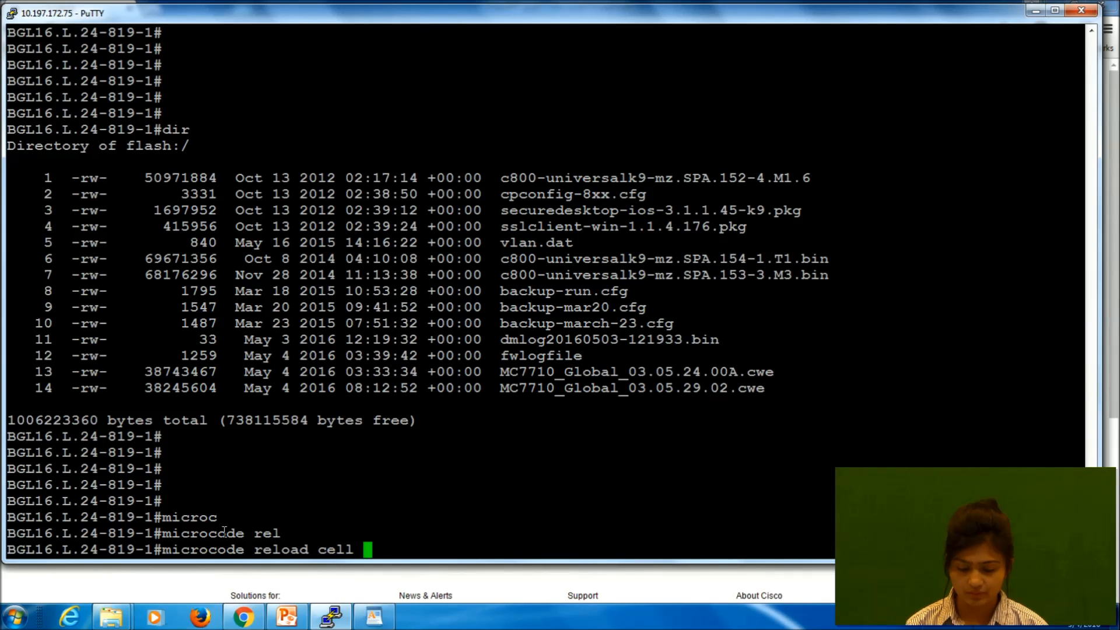
{"action": "type", "text": "0 0 modem"}
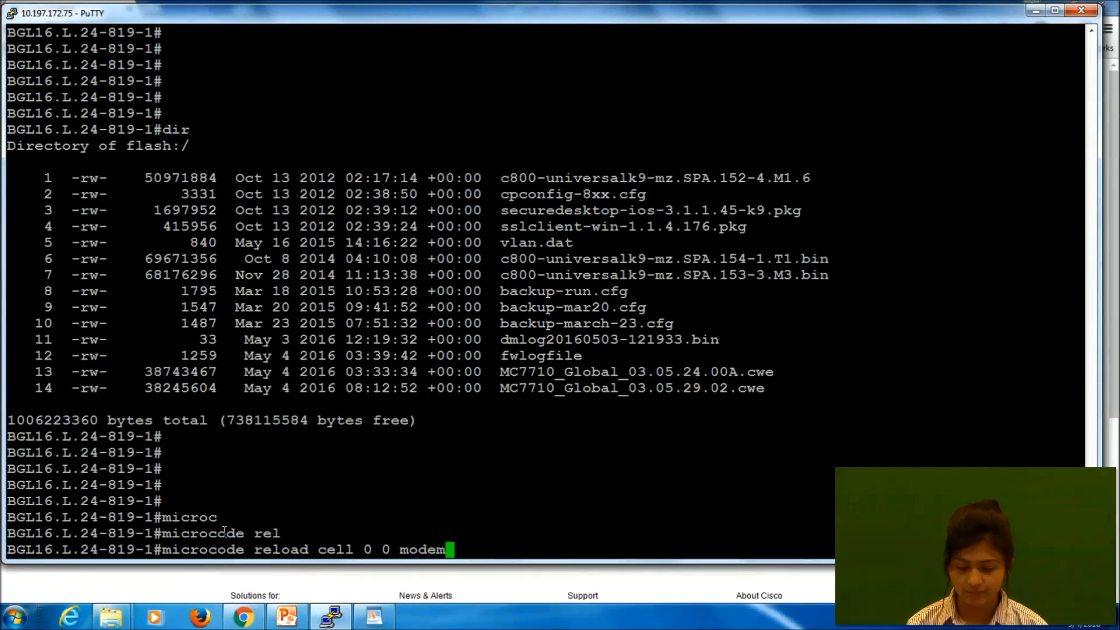
{"action": "type", "text": "-provision"}
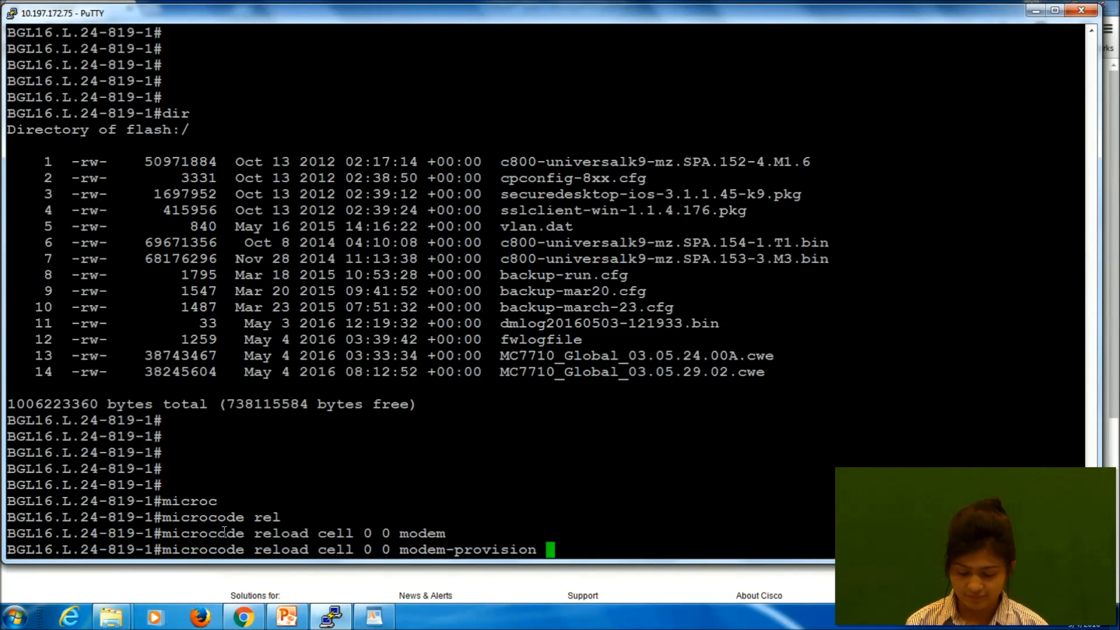
{"action": "type", "text": "flash:"}
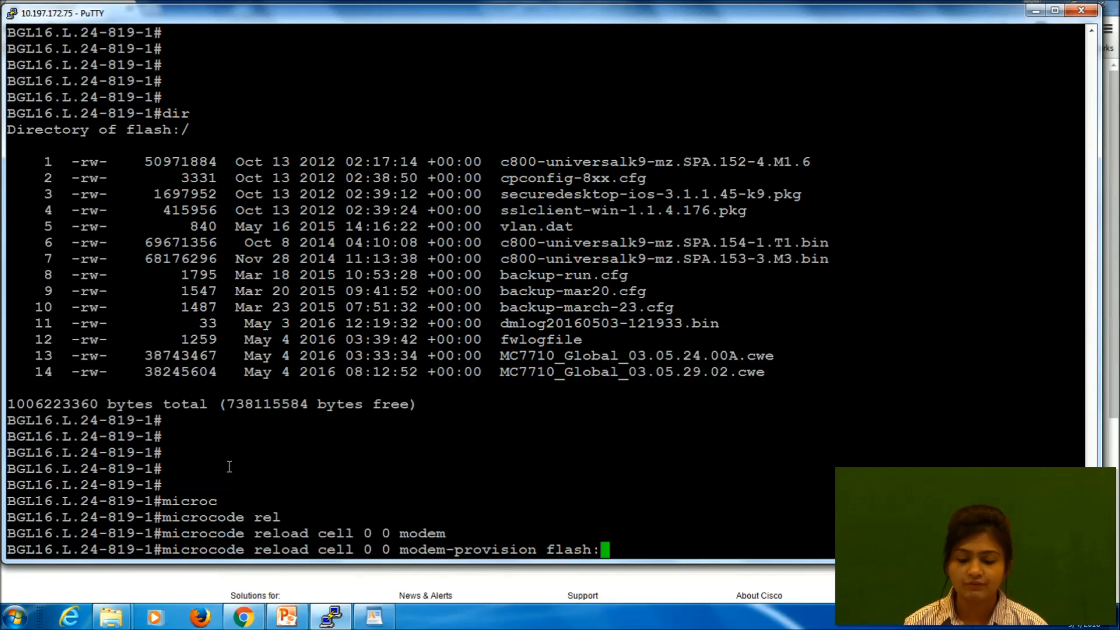
{"action": "mouse_move", "coordinate": [500, 375]}
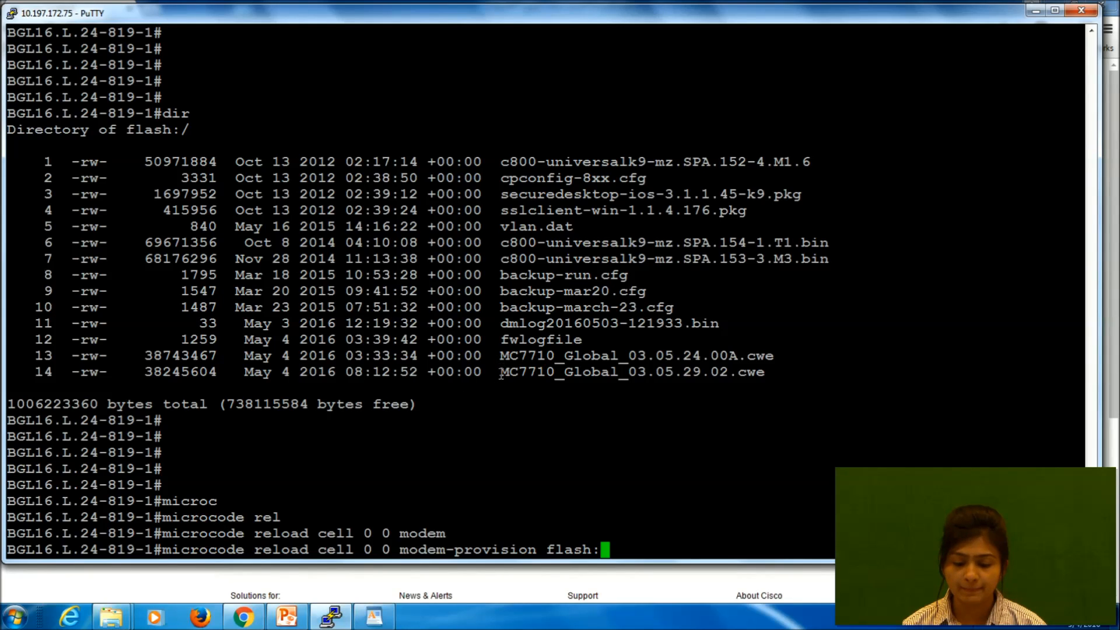
Add file MC7710_Global_03.05.29.02.cwe, submit, and confirm reload and status logging.
{"action": "double_click", "coordinate": [631, 372]}
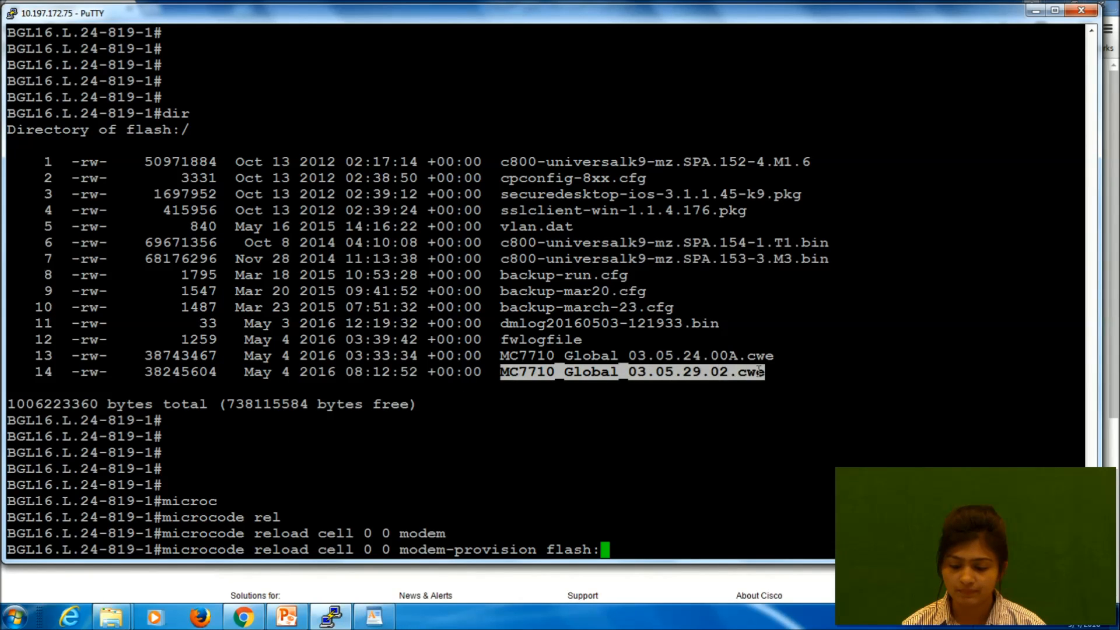
{"action": "type", "text": "MC7710_Global_03.05.29.02.cwe"}
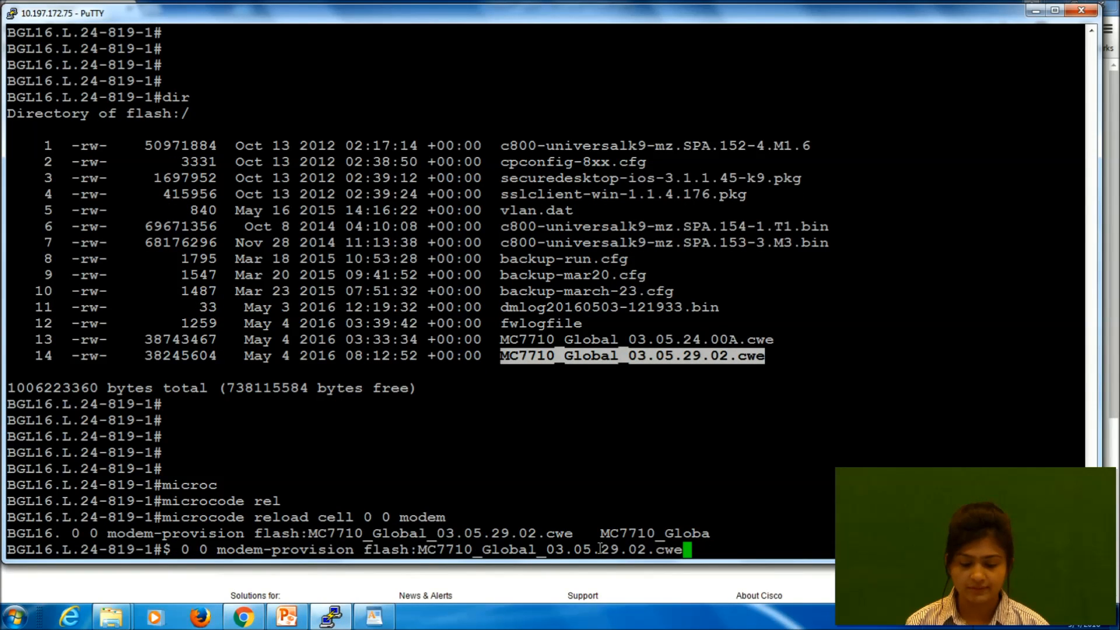
{"action": "key", "text": "Return"}
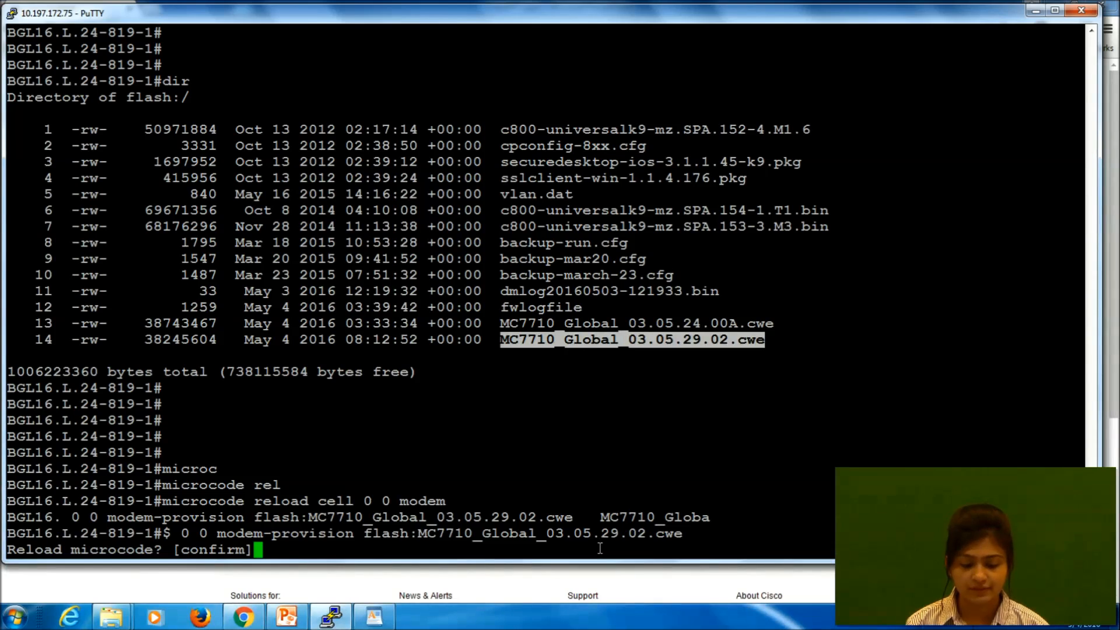
{"action": "key", "text": "Return"}
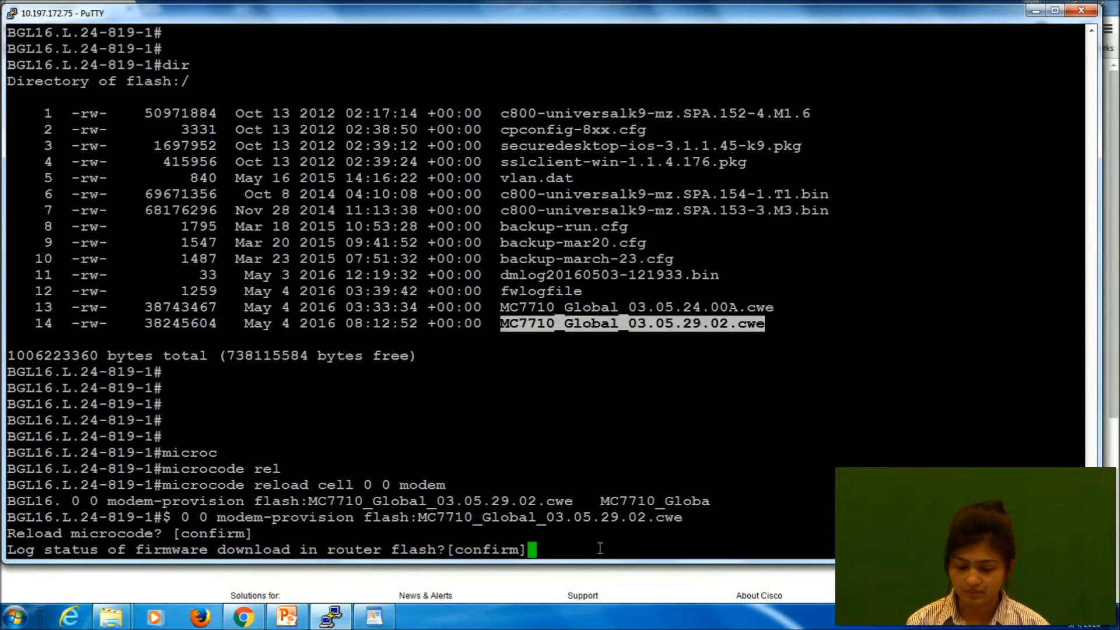
{"action": "key", "text": "Return"}
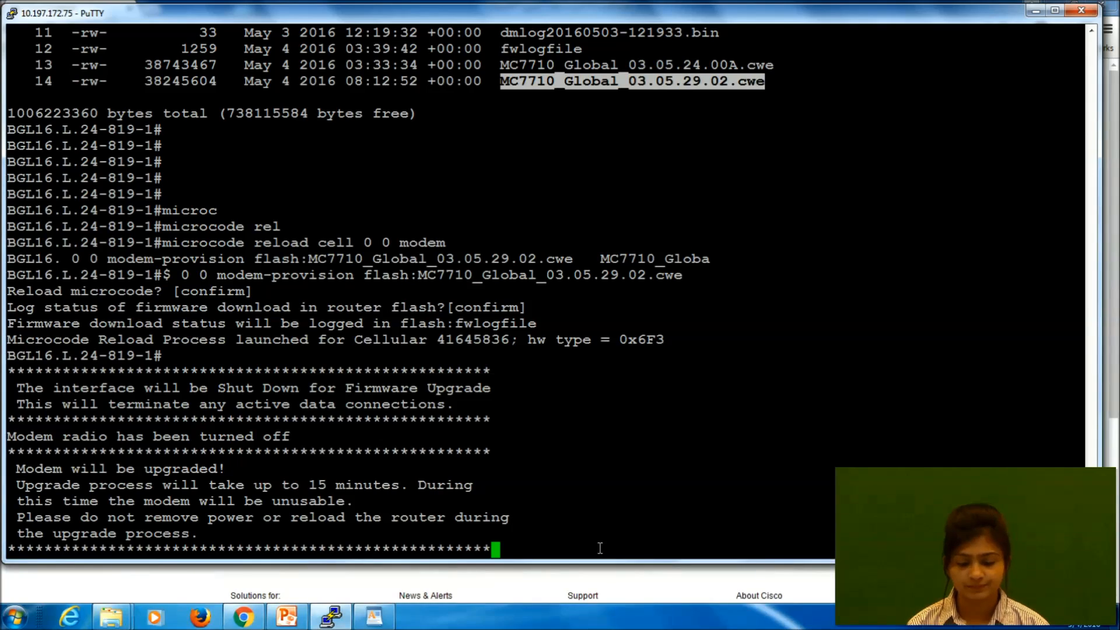
Scroll the output to 'Firmware Upgrade has Completed Successfully'.
{"action": "scroll", "scroll_direction": "down", "scroll_amount": 3}
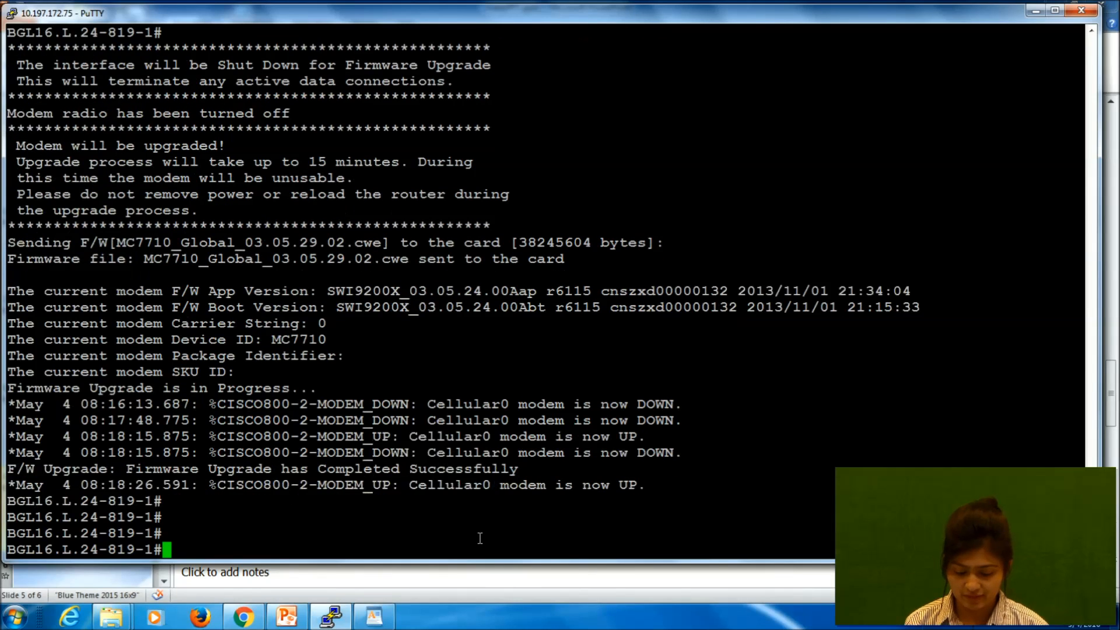
Run 'sh cell 0 hard' to see firmware SWI9200X_03.05.29.02, then enter 'reload'.
{"action": "type", "text": "sh cell 0 hard"}
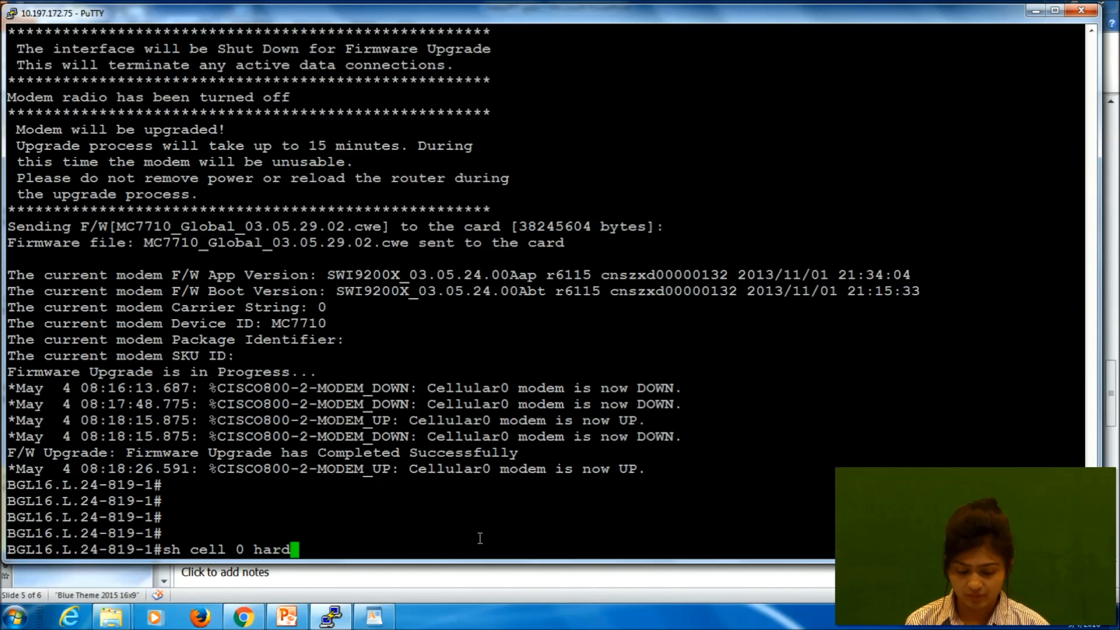
{"action": "key", "text": "Return"}
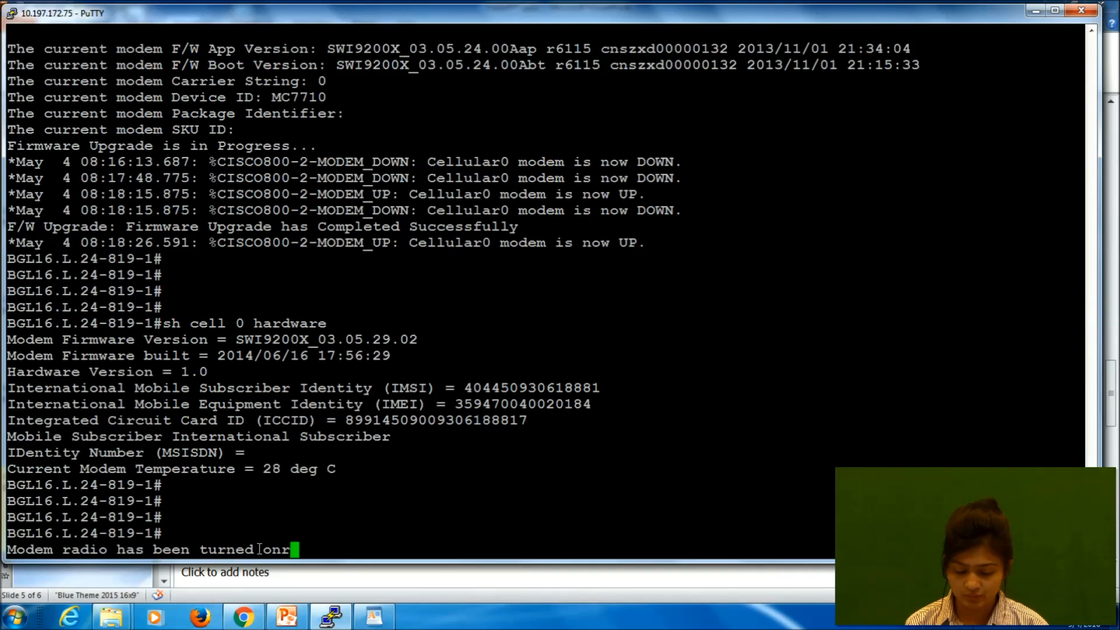
{"action": "key", "text": "Backspace"}
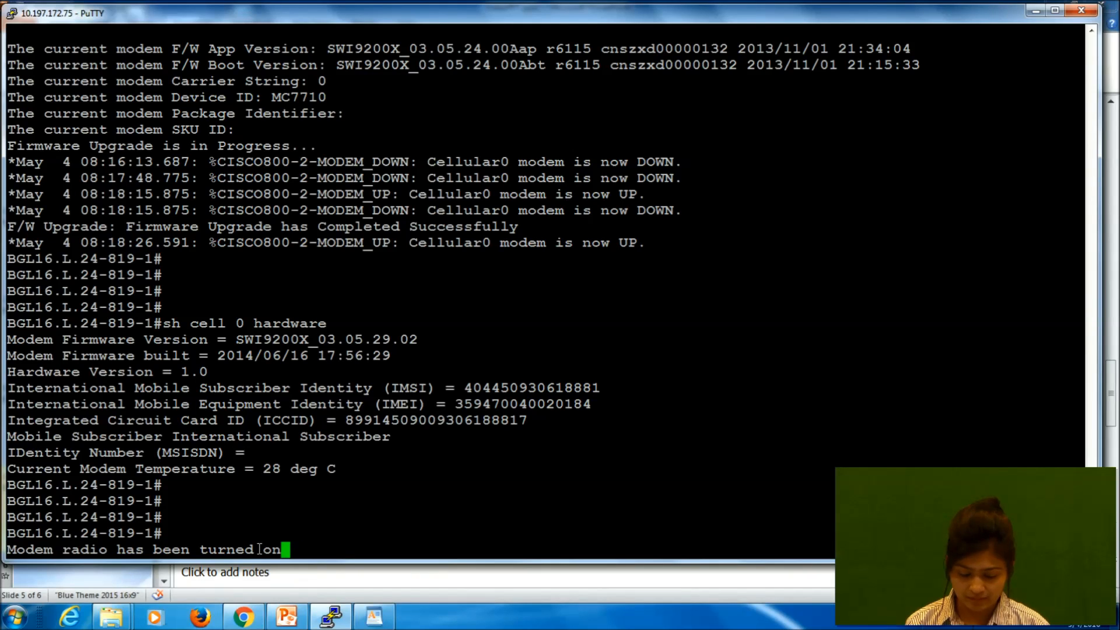
{"action": "type", "text": "reload"}
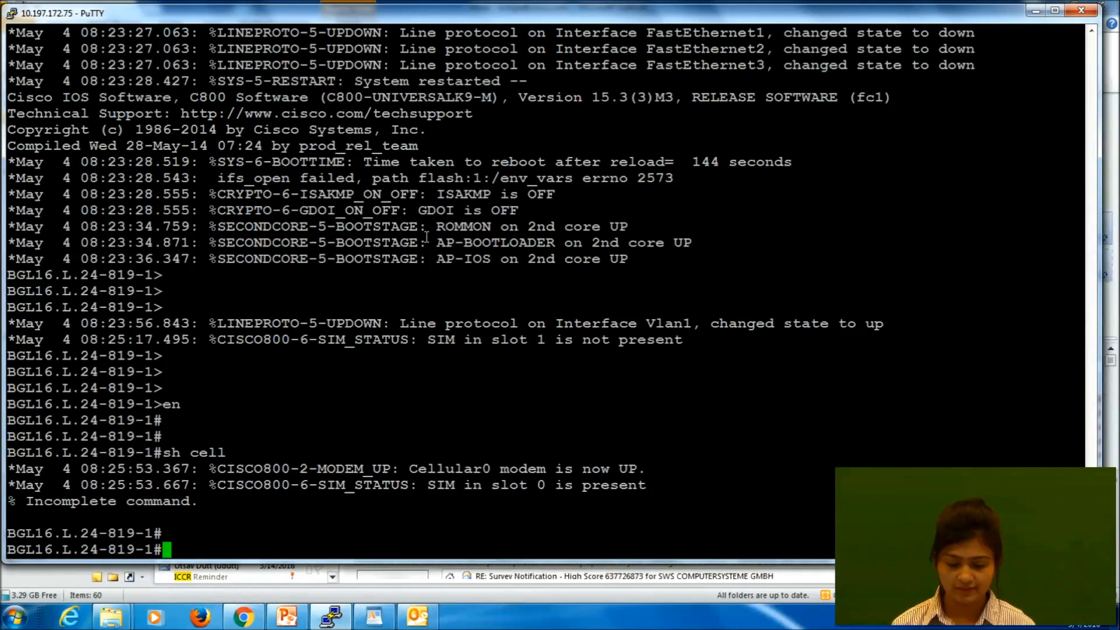
Run 'show cellular 0 hardware' after reboot to confirm firmware SWI9200X_03.05.29.02.
{"action": "type", "text": "sh c"}
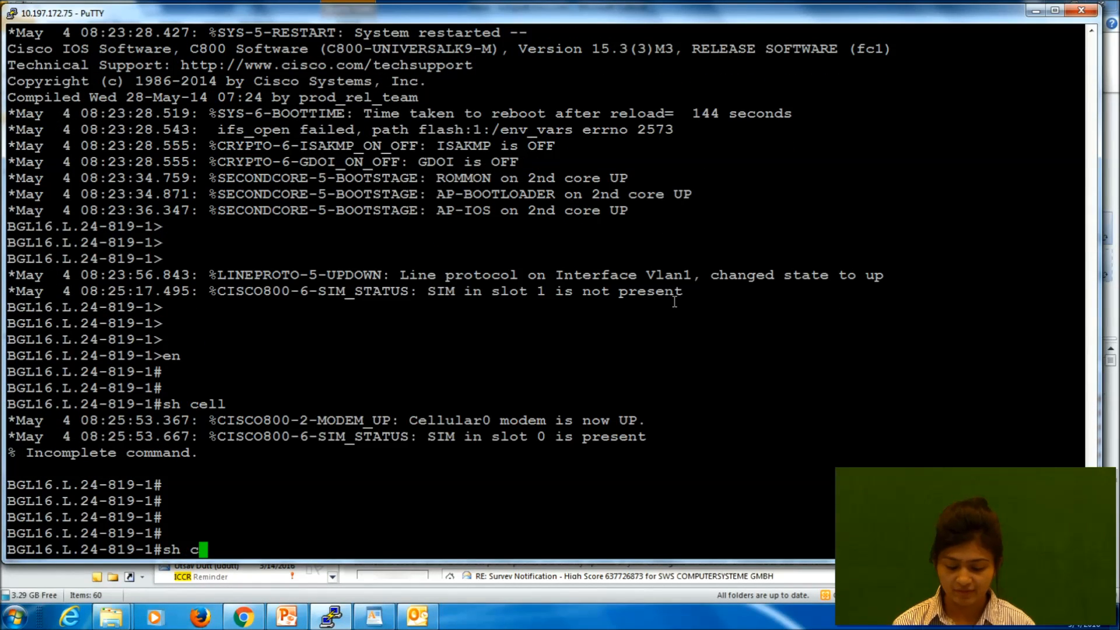
{"action": "type", "text": "ellular 0"}
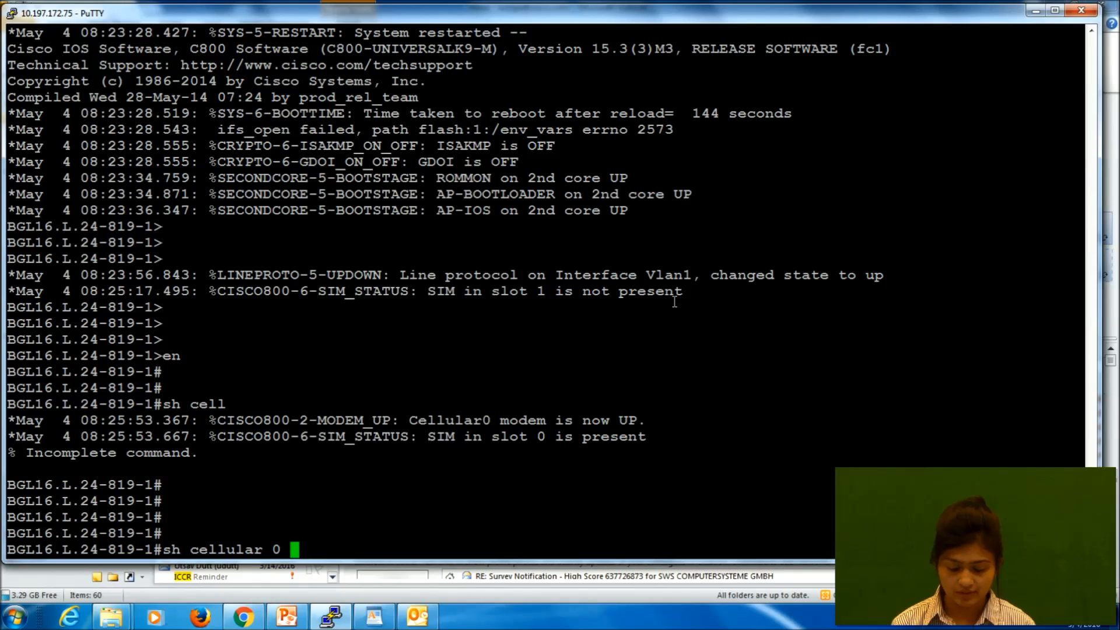
{"action": "type", "text": "hardware"}
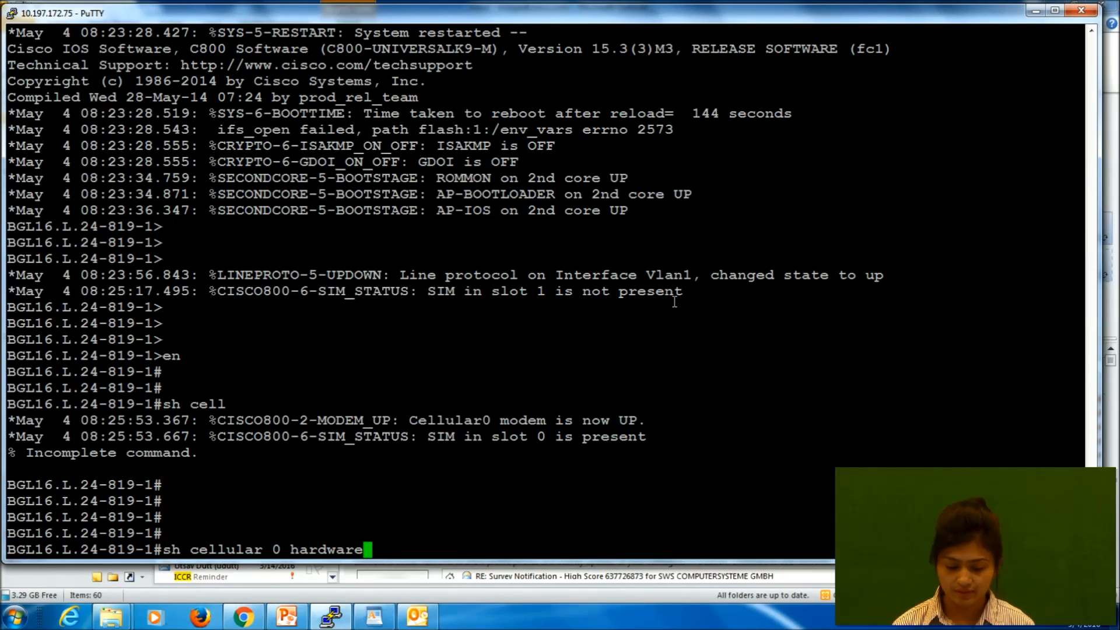
{"action": "key", "text": "Return"}
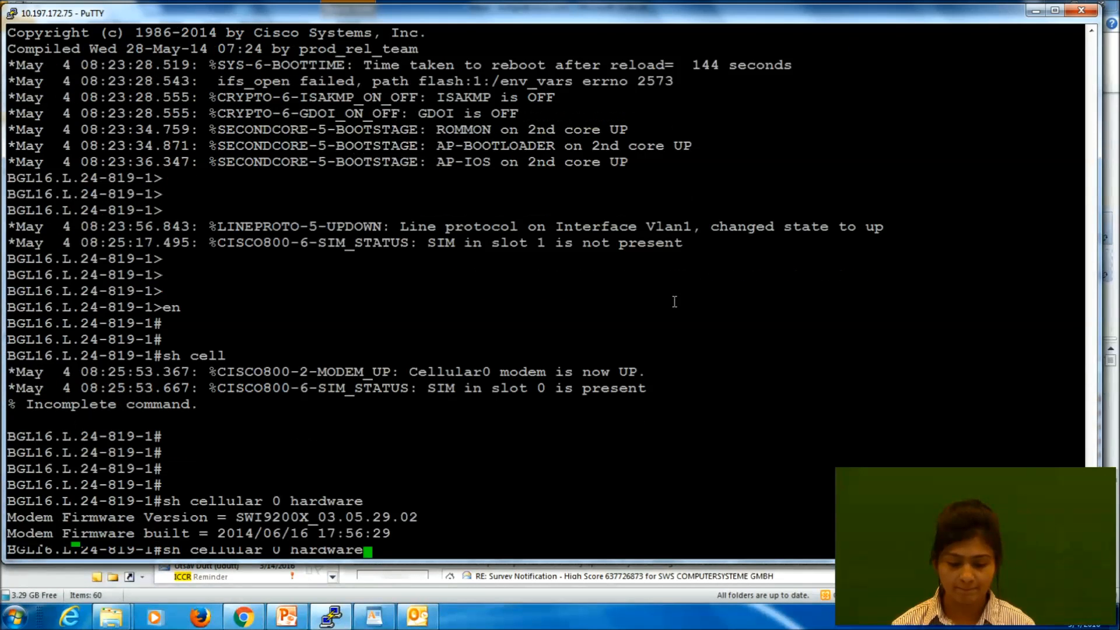
{"action": "key", "text": "Return"}
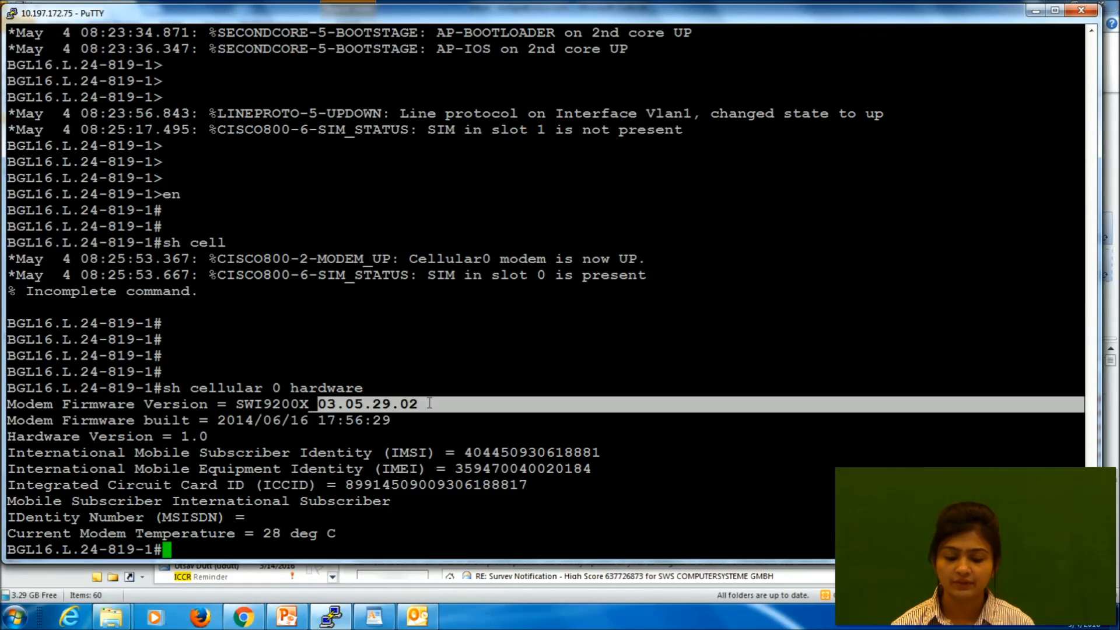